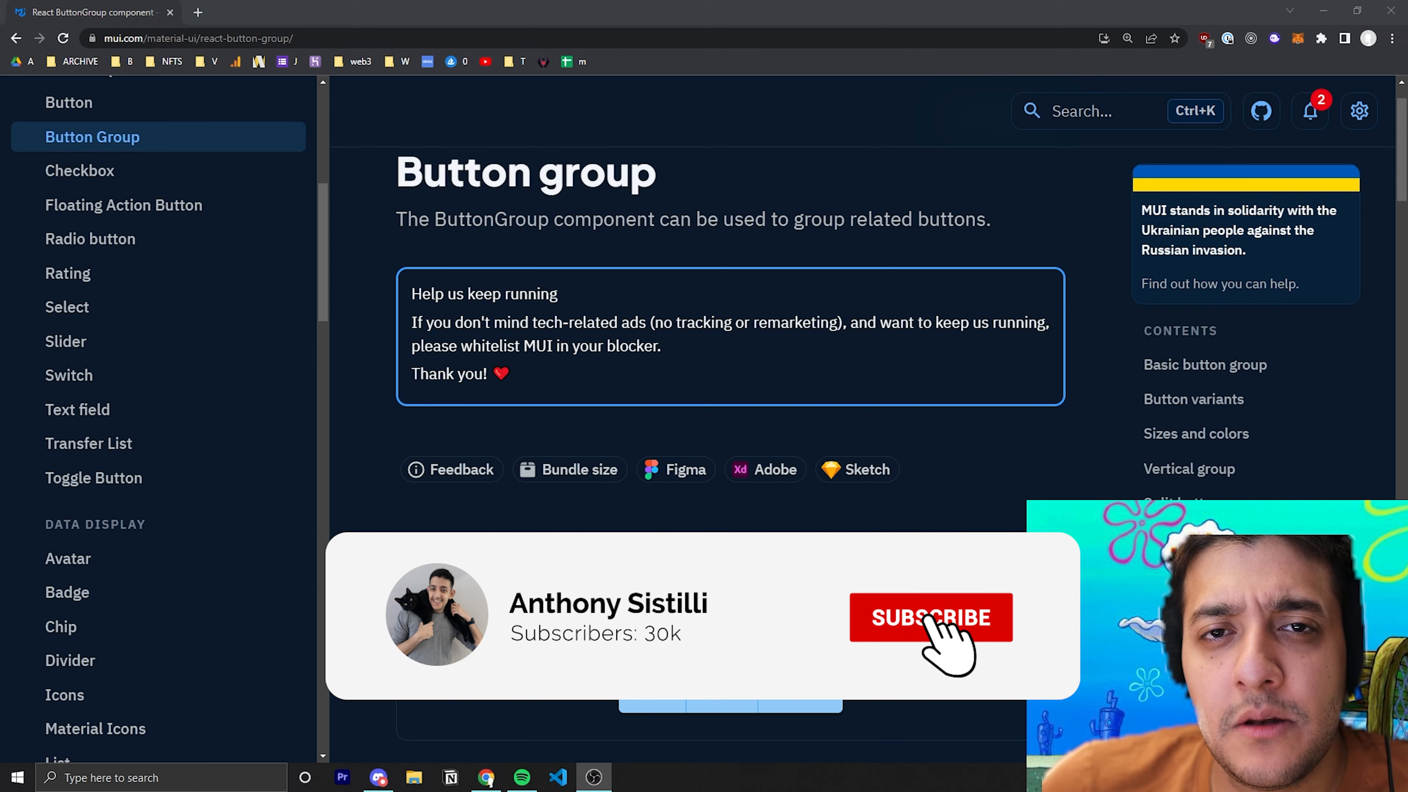
Open the Button component docs page in a second tab from the Basic button group section
left_click(929, 619)
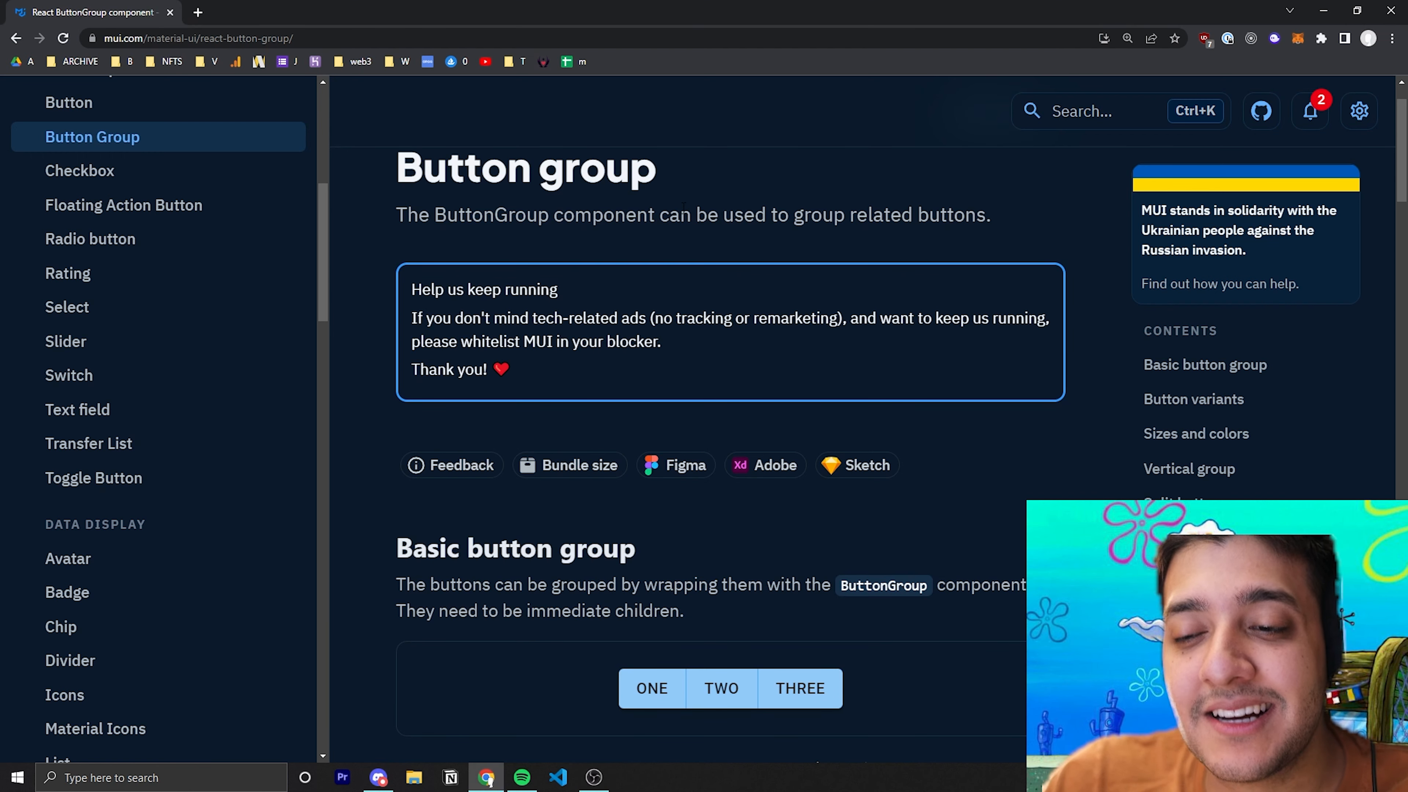
scroll("down", 3)
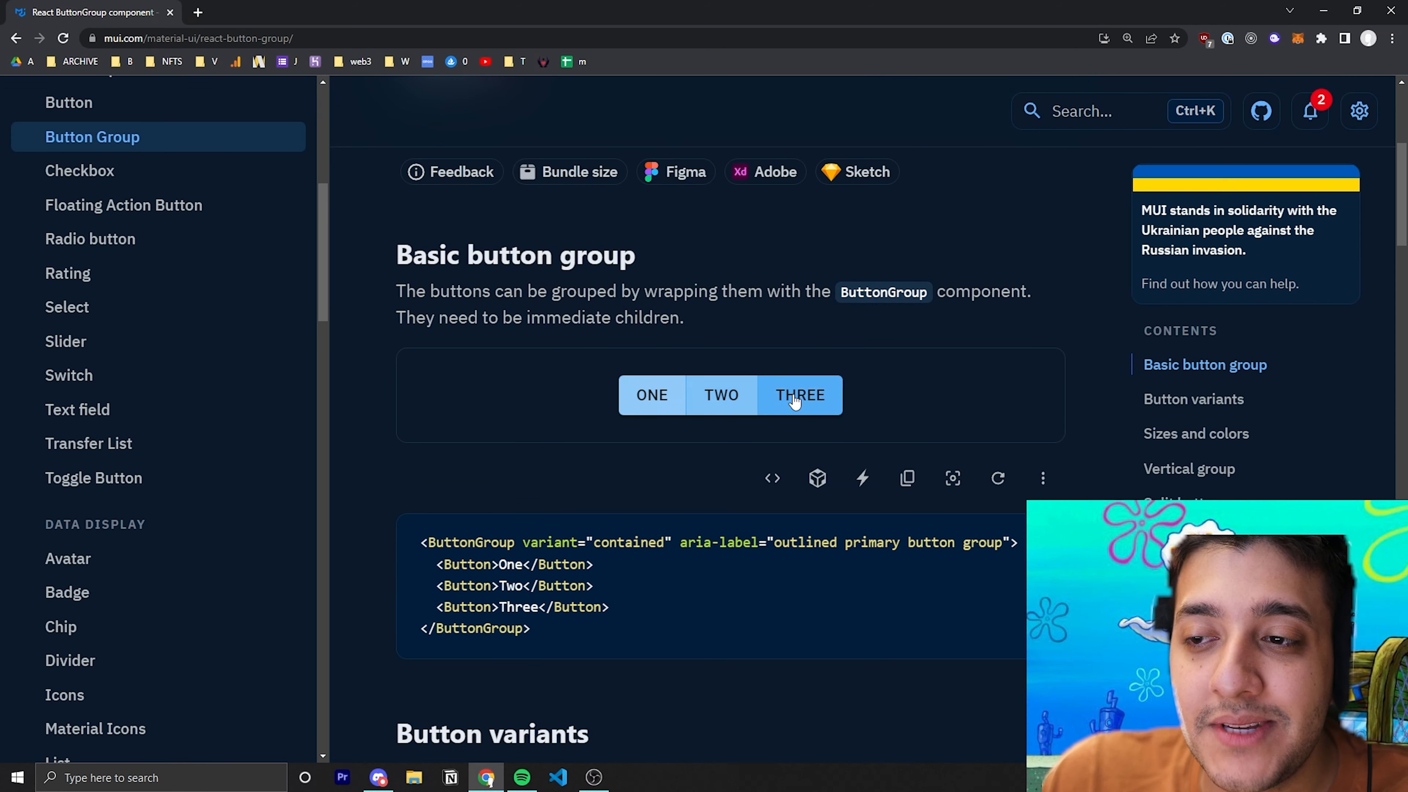
scroll("down", 3)
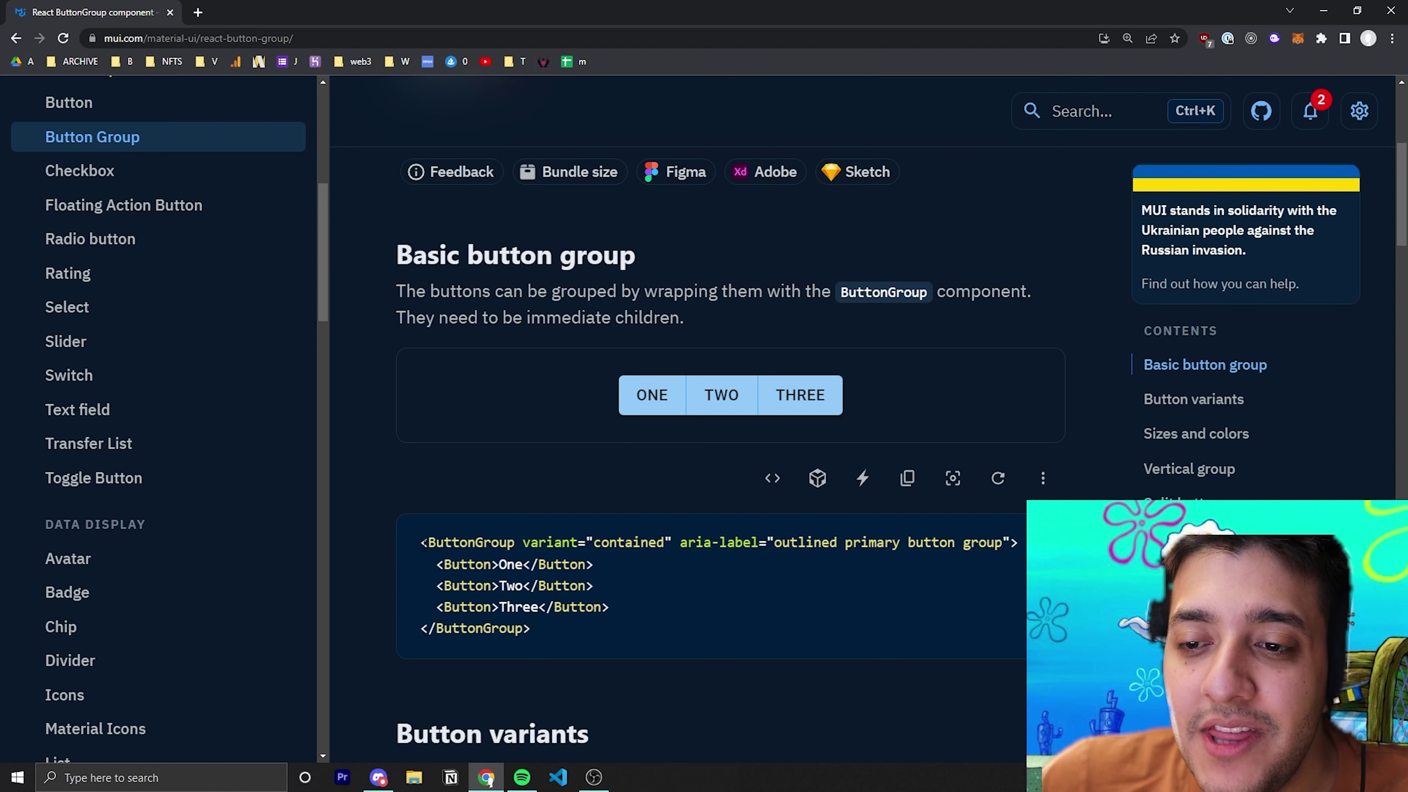
double_click(464, 543)
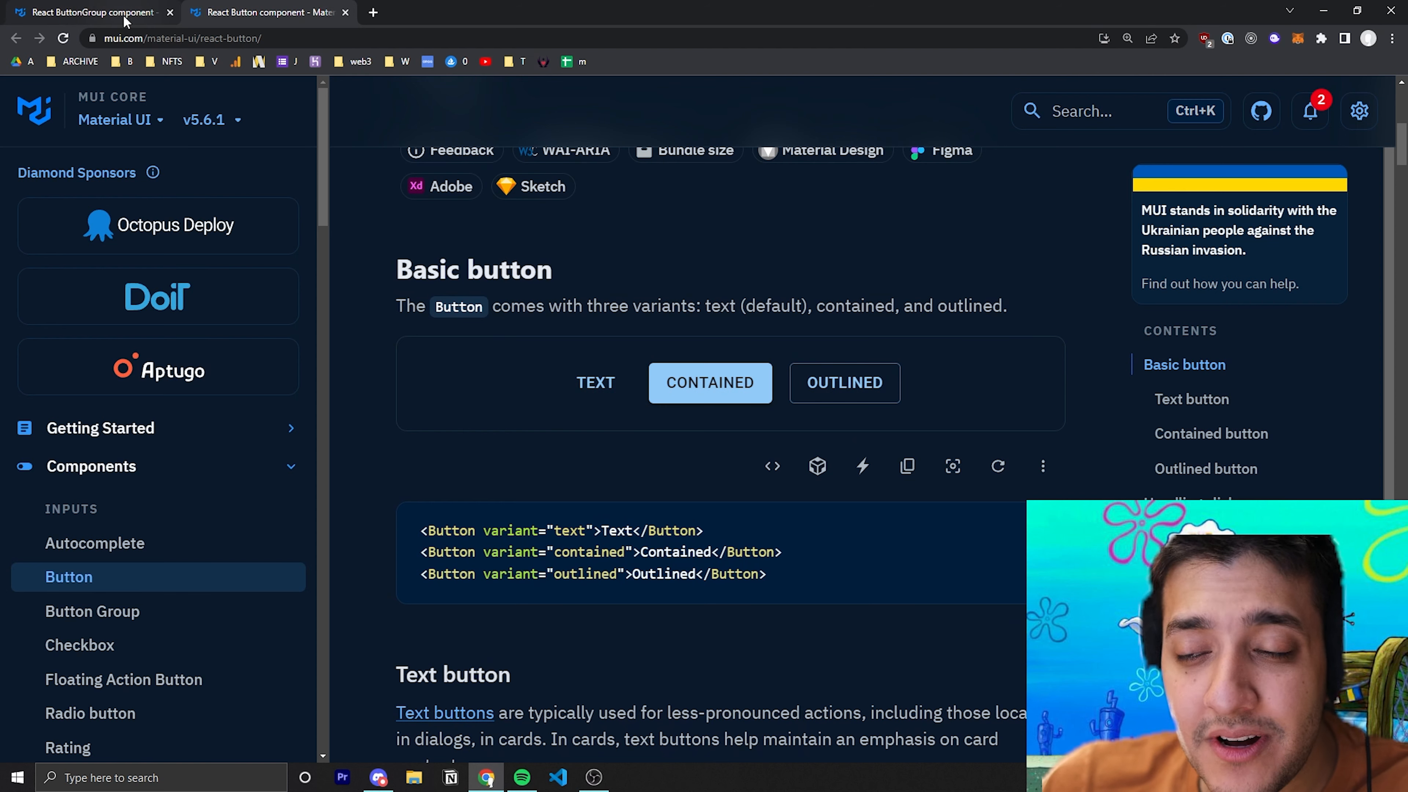
Return to the Button Group docs page showing the basic example's code
left_click(92, 612)
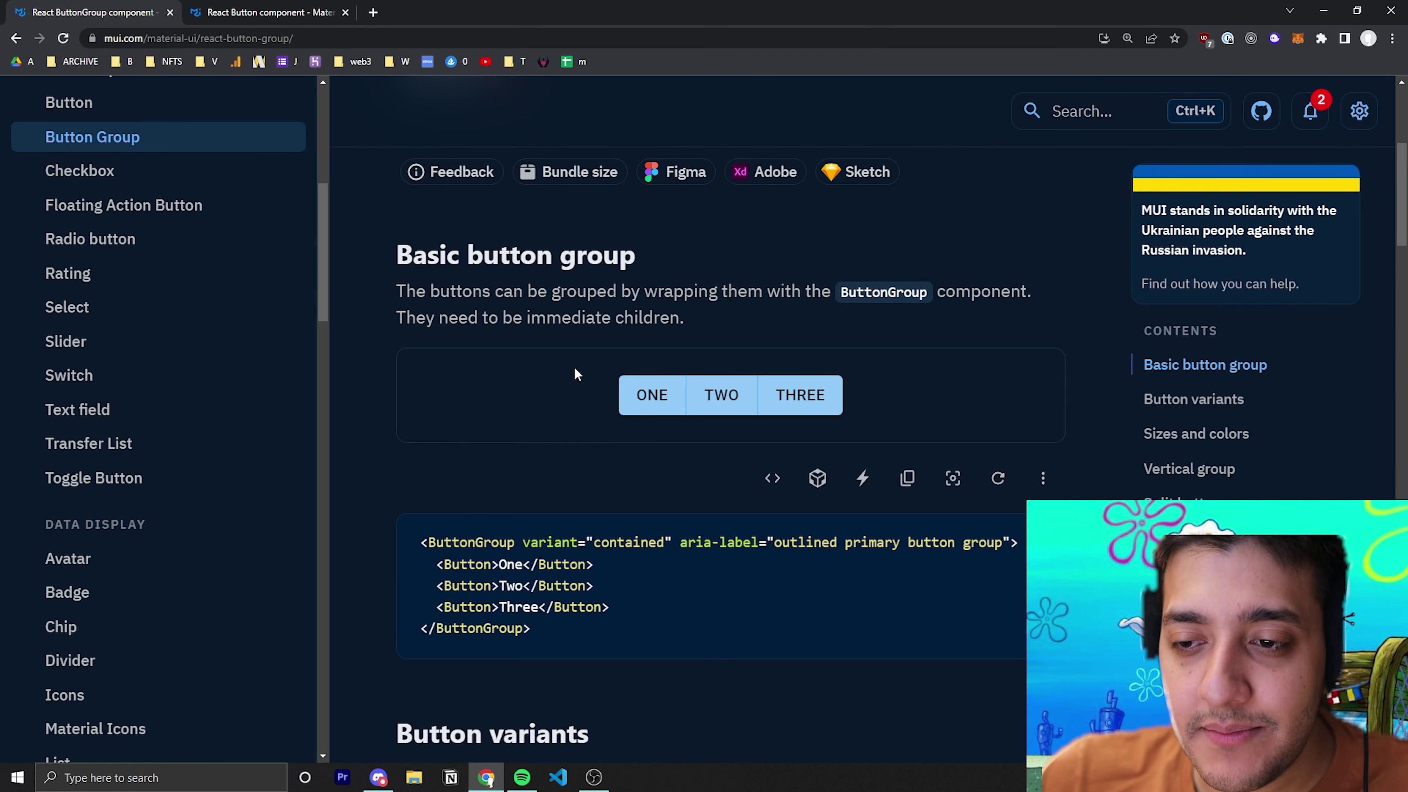
Highlight the aria-label attribute in the basic button group example code
scroll("down", 3)
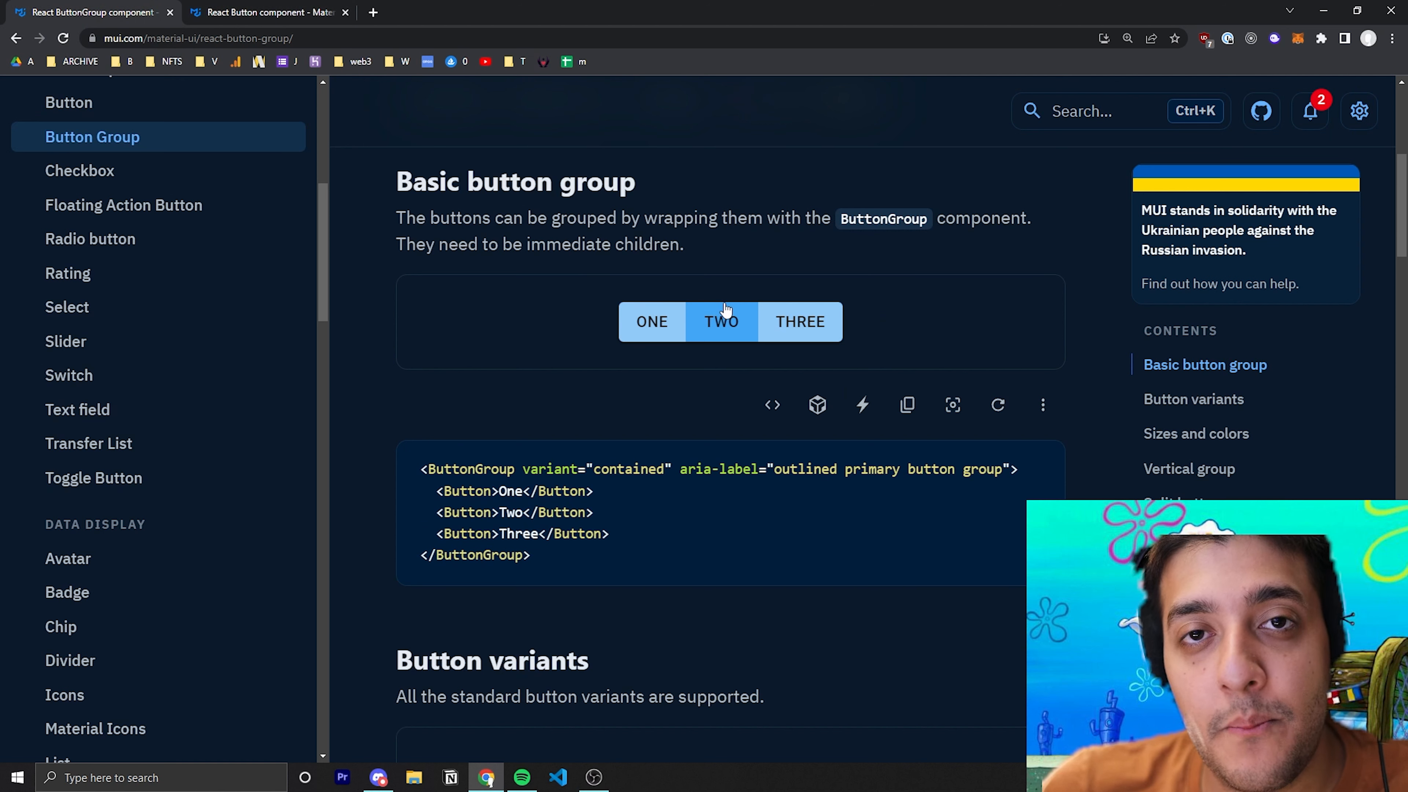
mouse_move(725, 308)
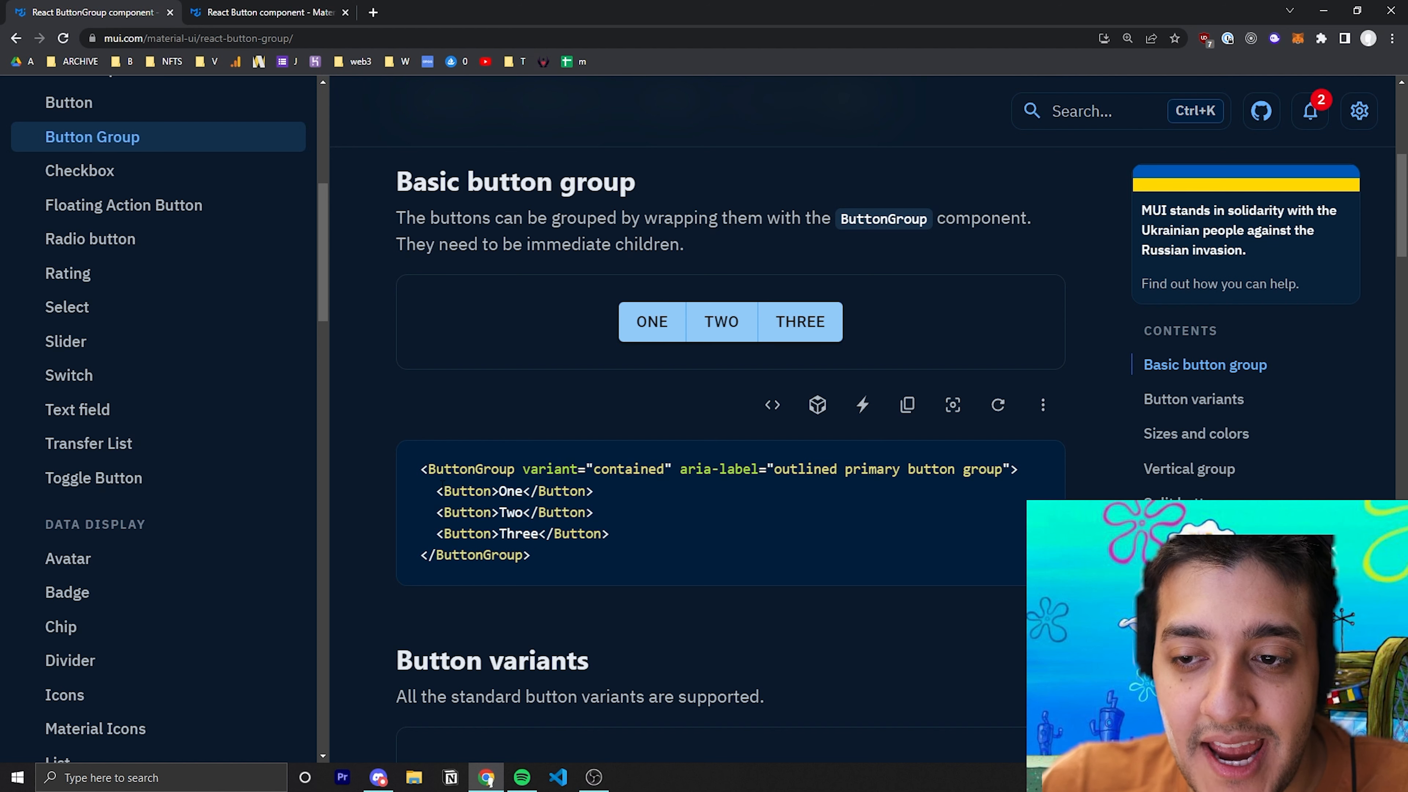
left_click_drag(435, 491, 608, 533)
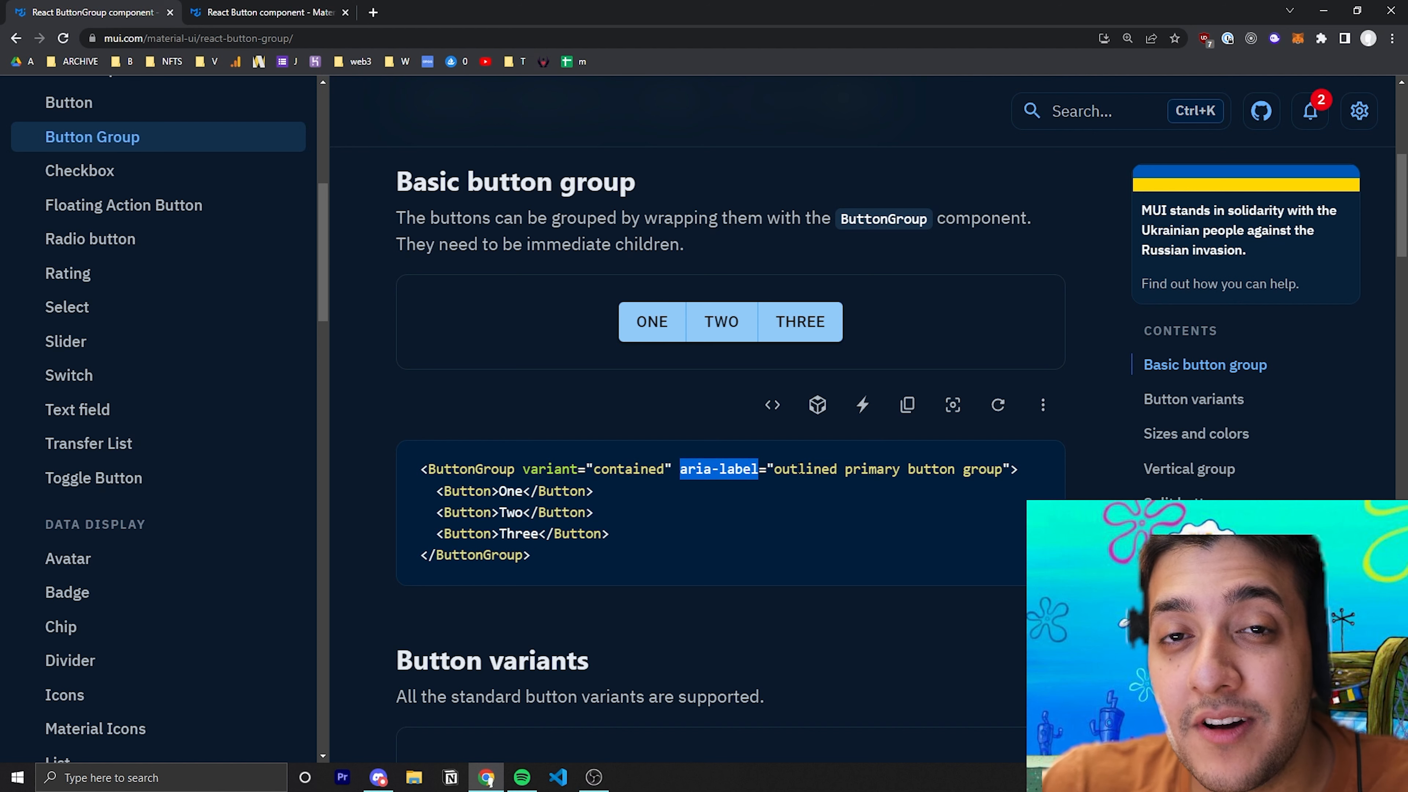
scroll("down", 3)
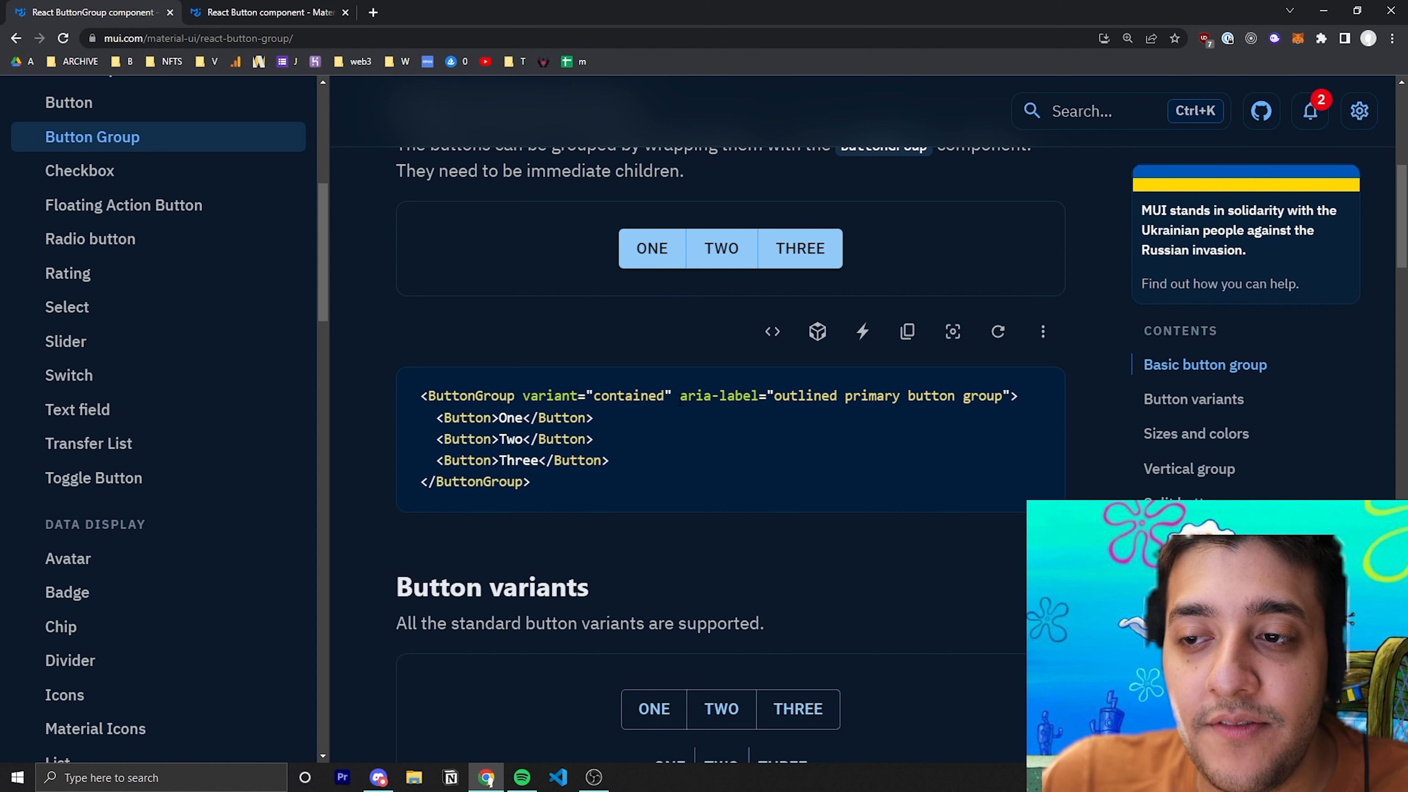
double_click(720, 395)
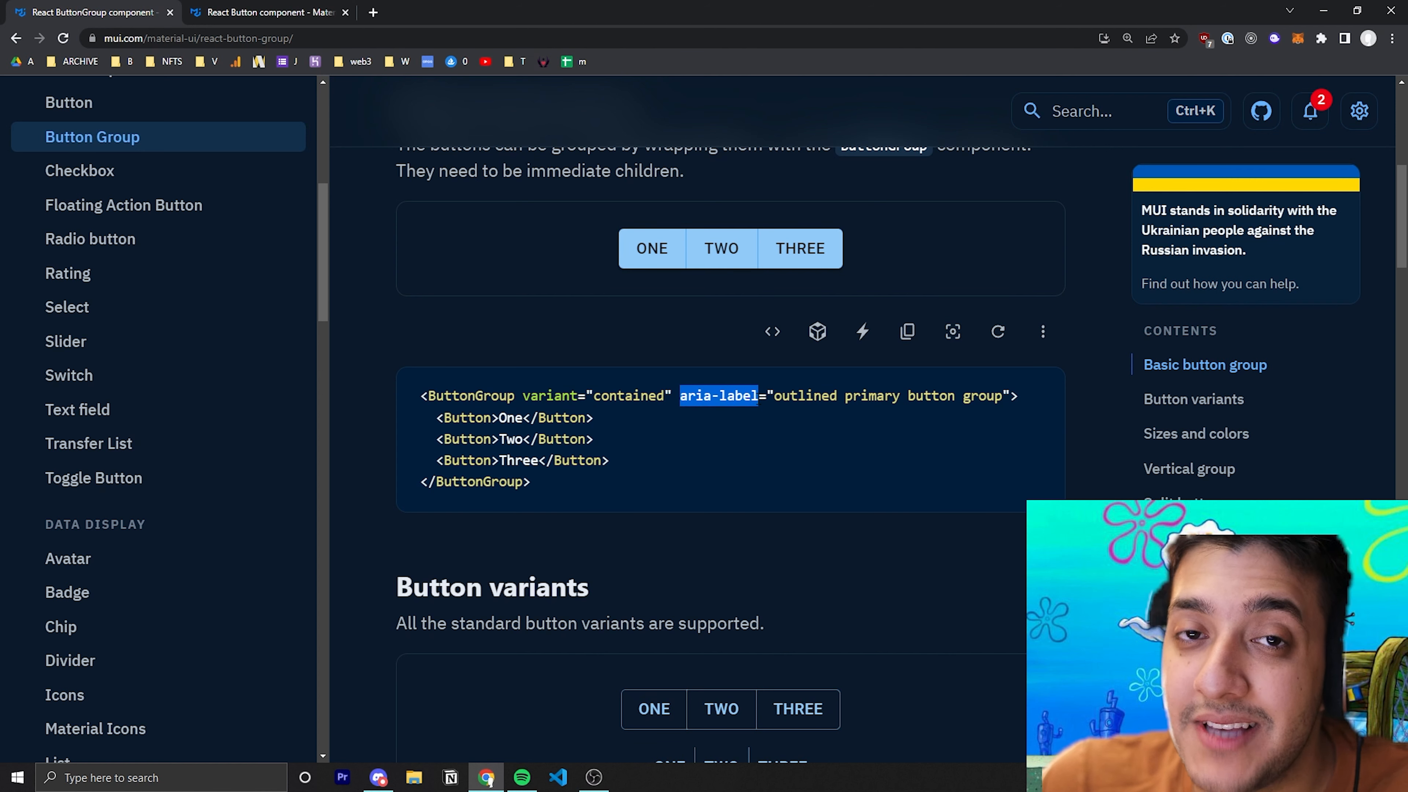
Scroll to the Button variants section and highlight the outlined ButtonGroup code
scroll("down", 3)
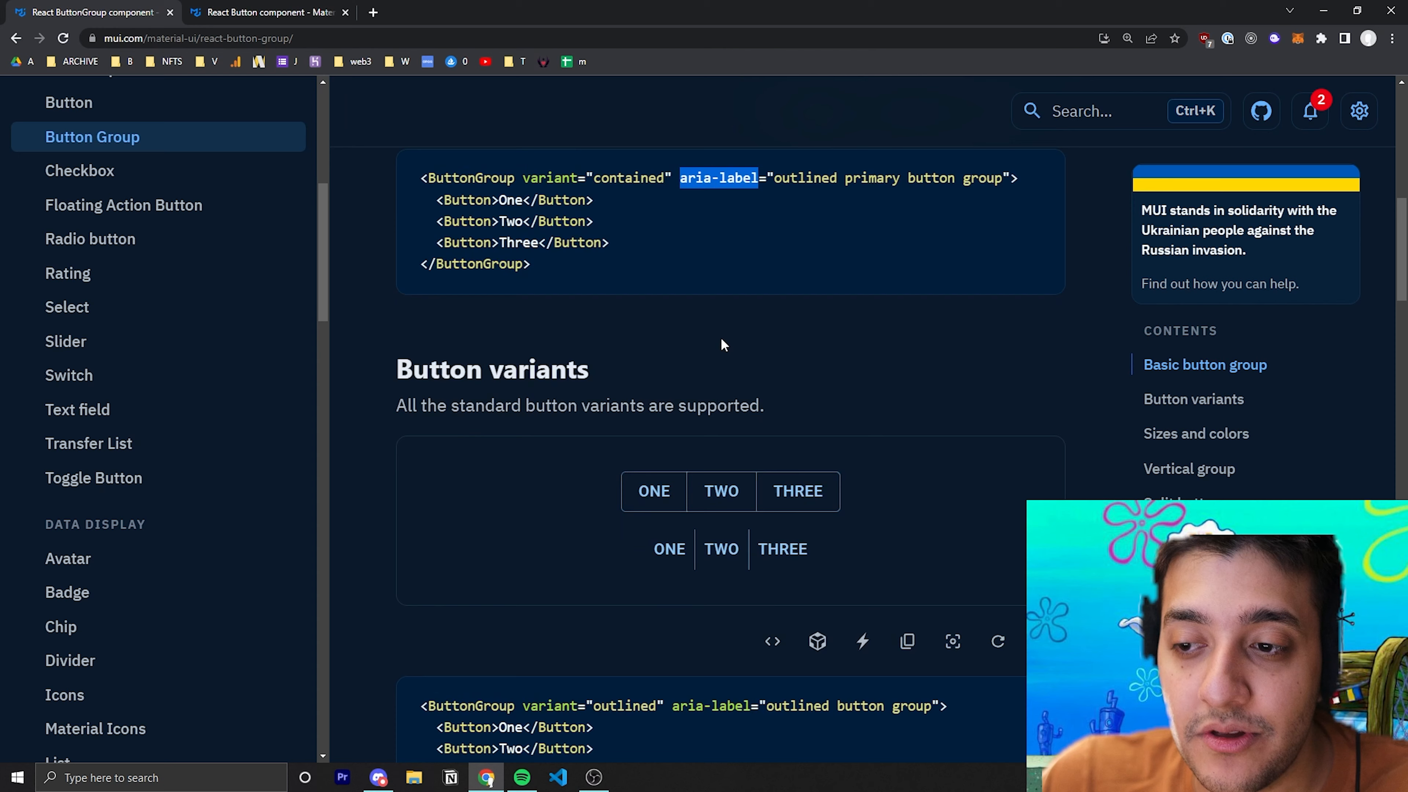
scroll("down", 3)
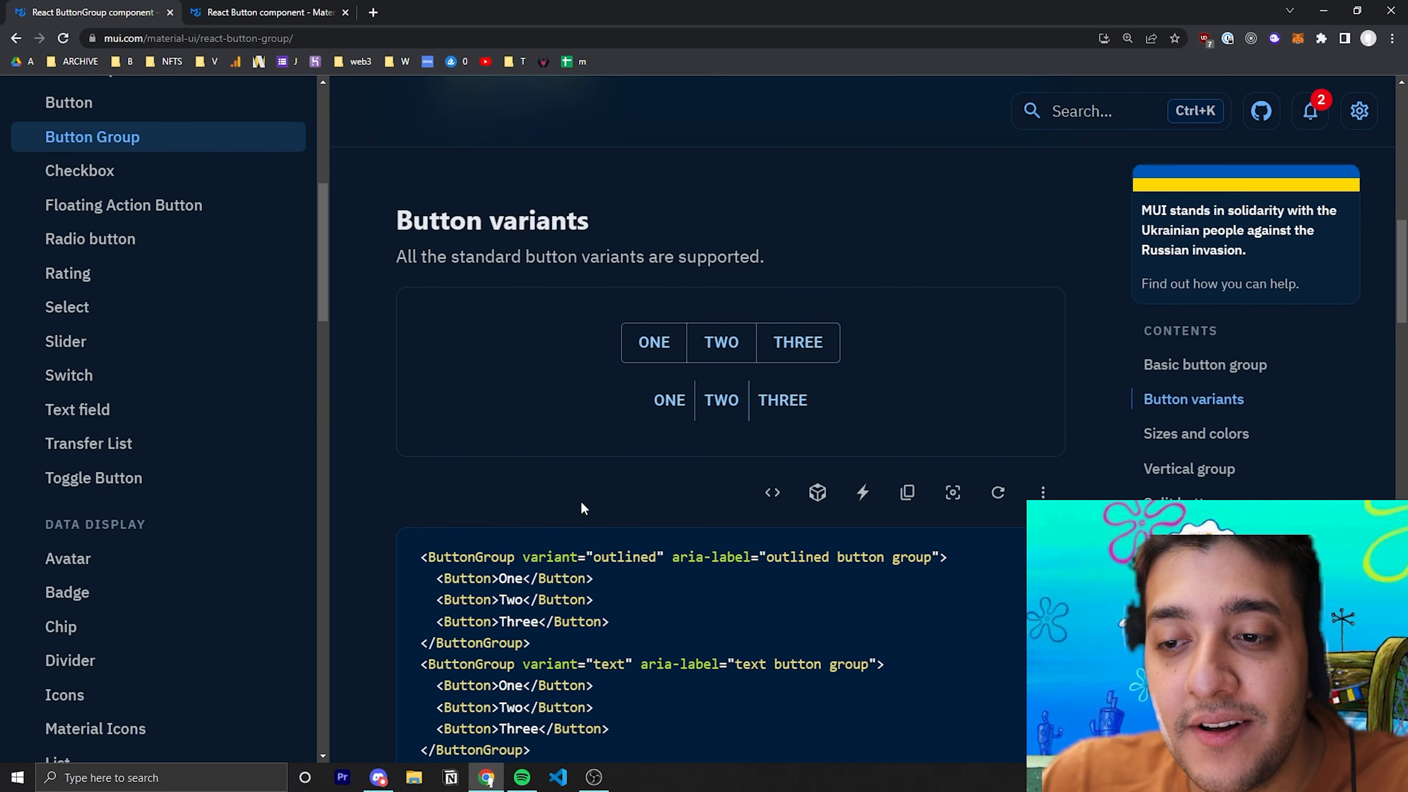
mouse_move(814, 356)
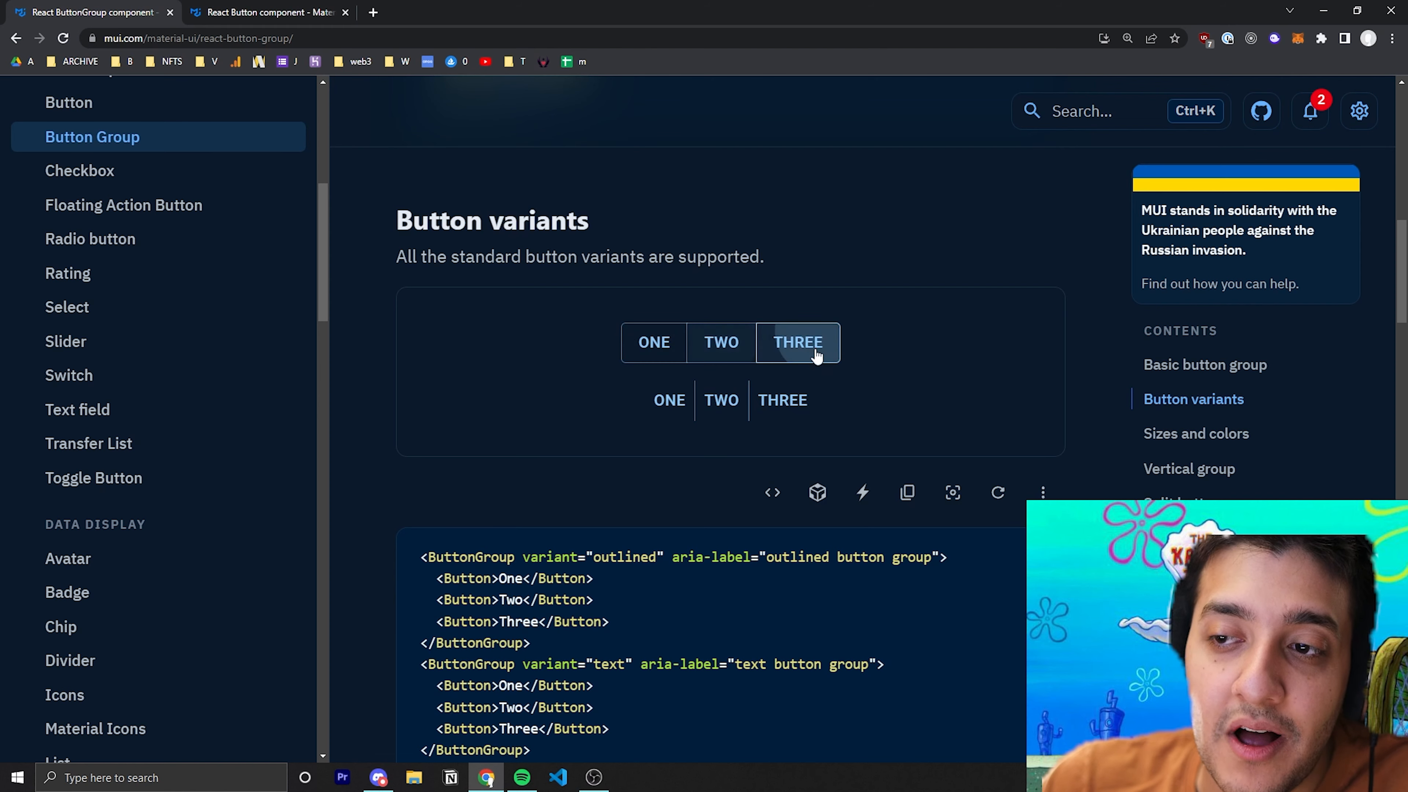
scroll("down", 3)
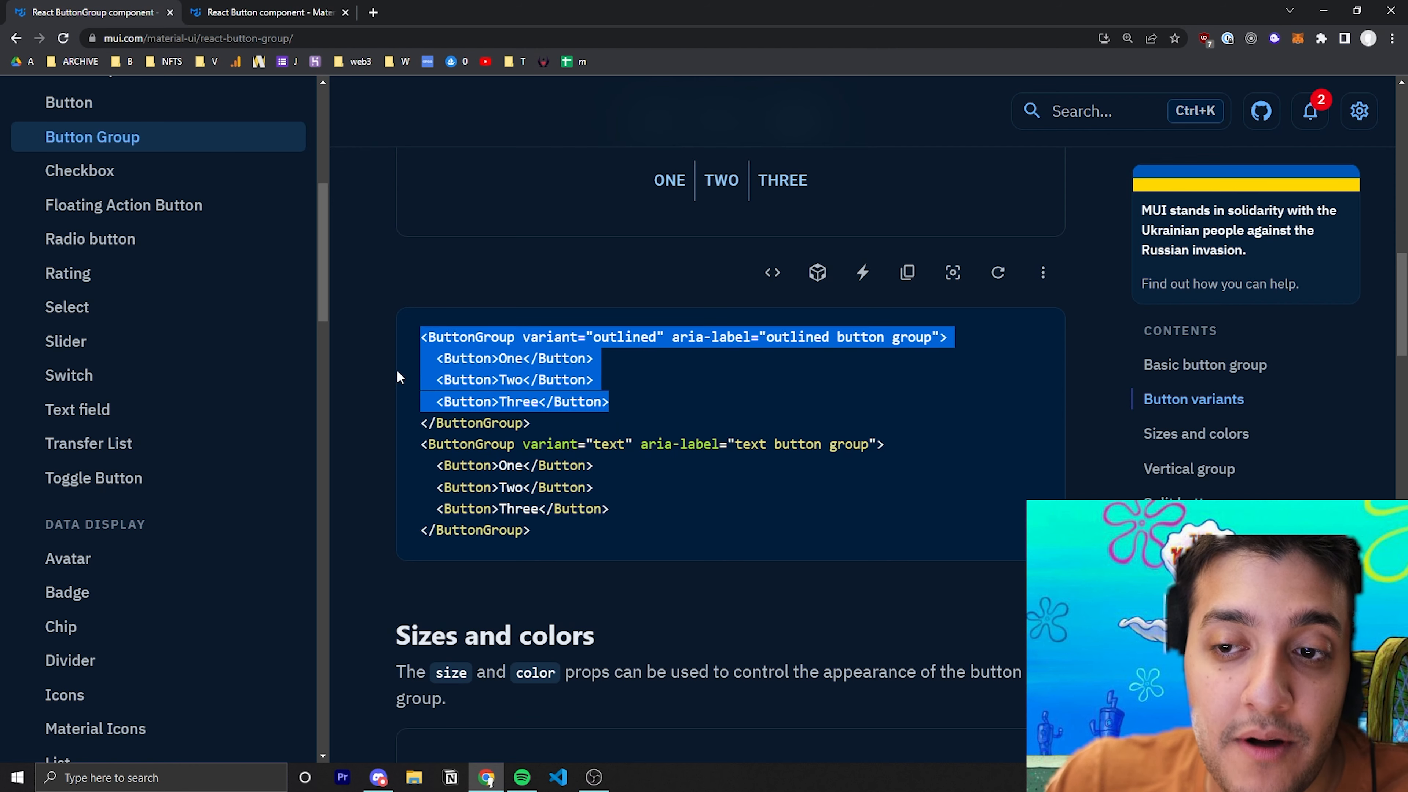
Scroll down to the Sizes and colors example and its code
scroll("down", 3)
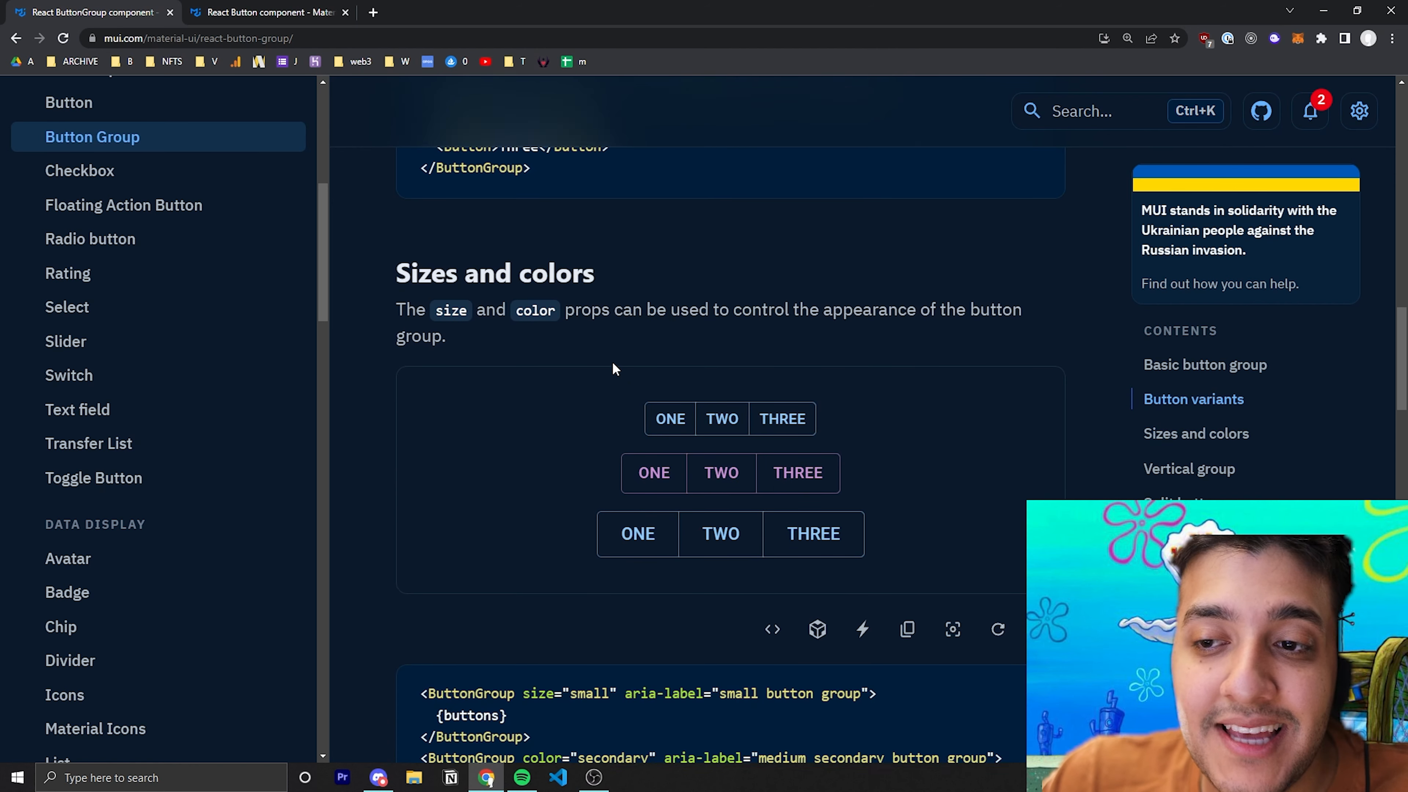
scroll("down", 3)
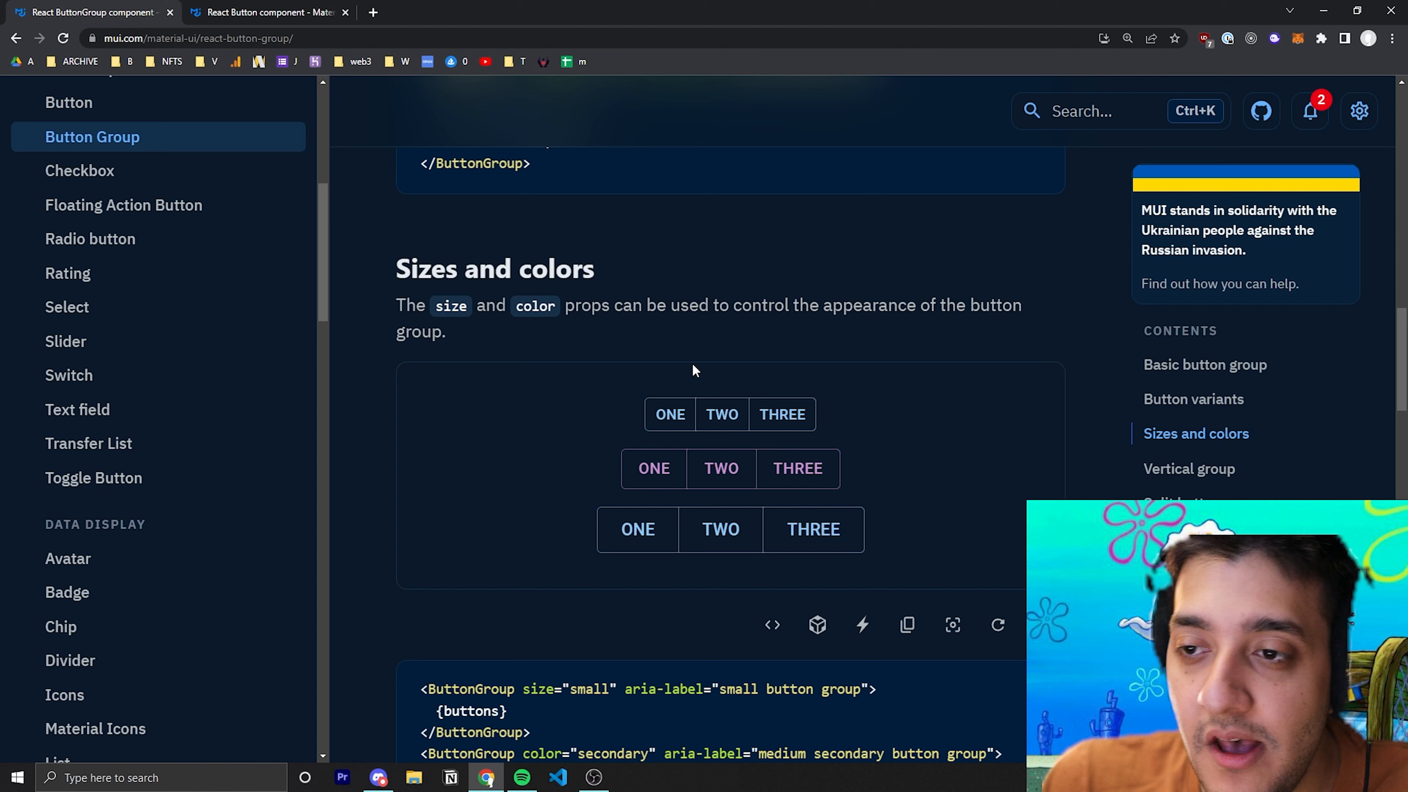
scroll("down", 3)
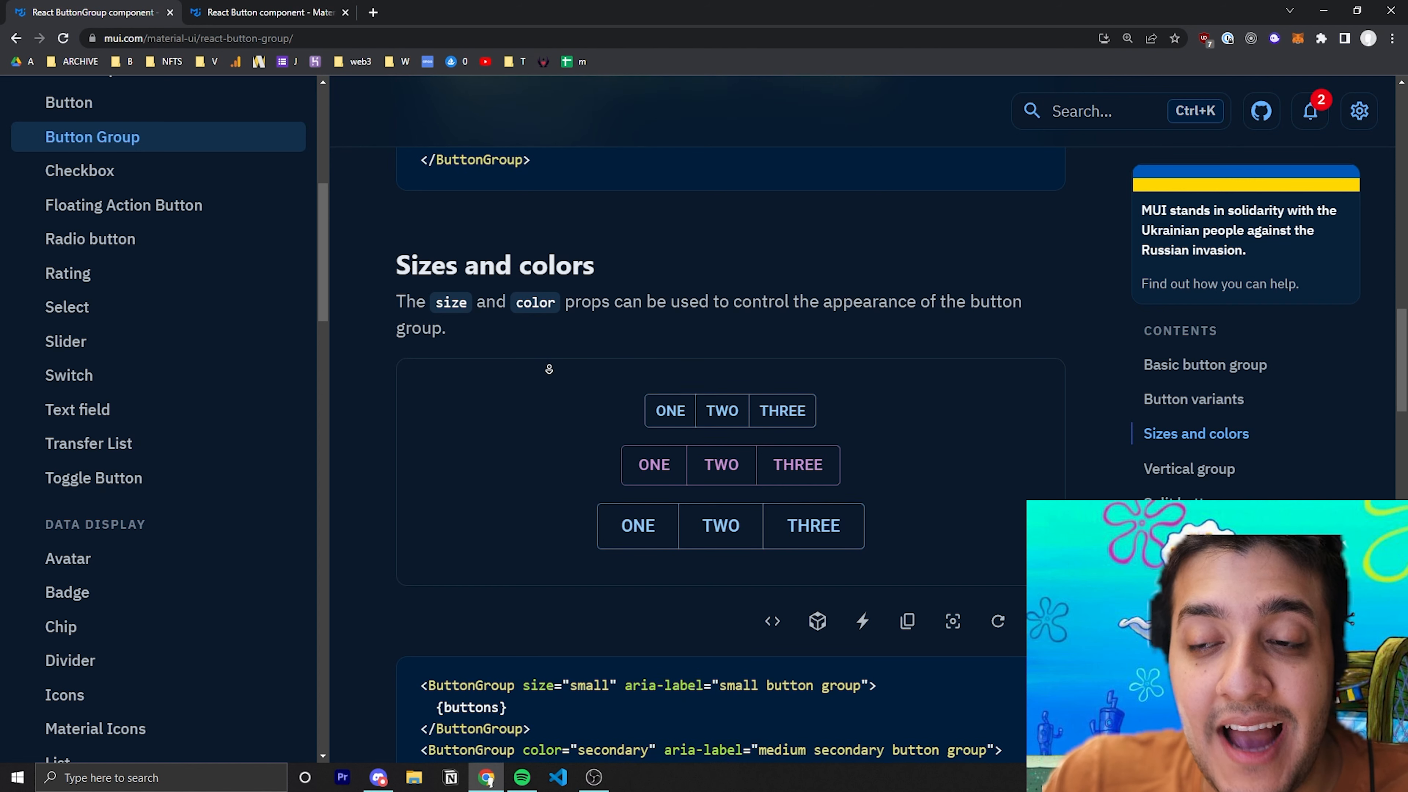
scroll("down", 3)
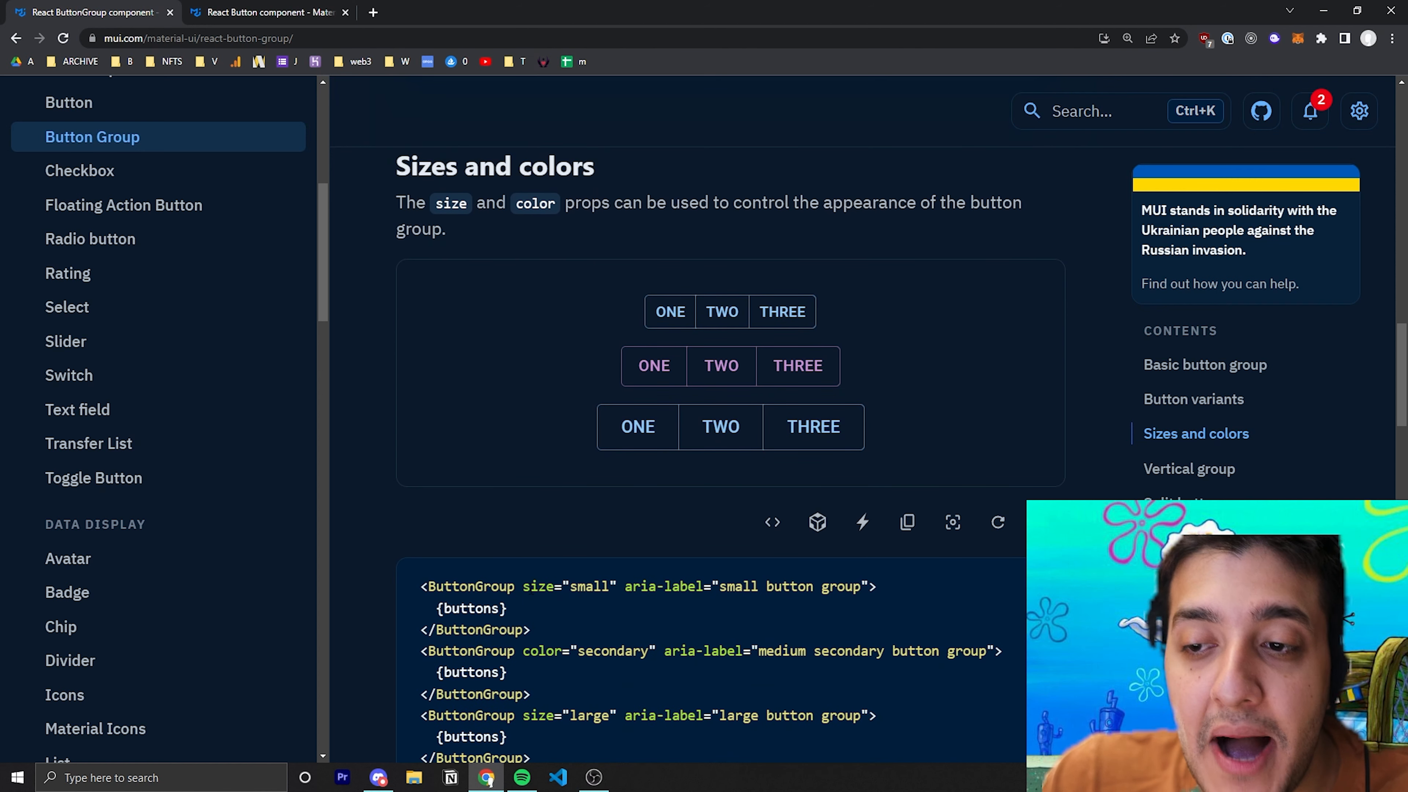
scroll("down", 3)
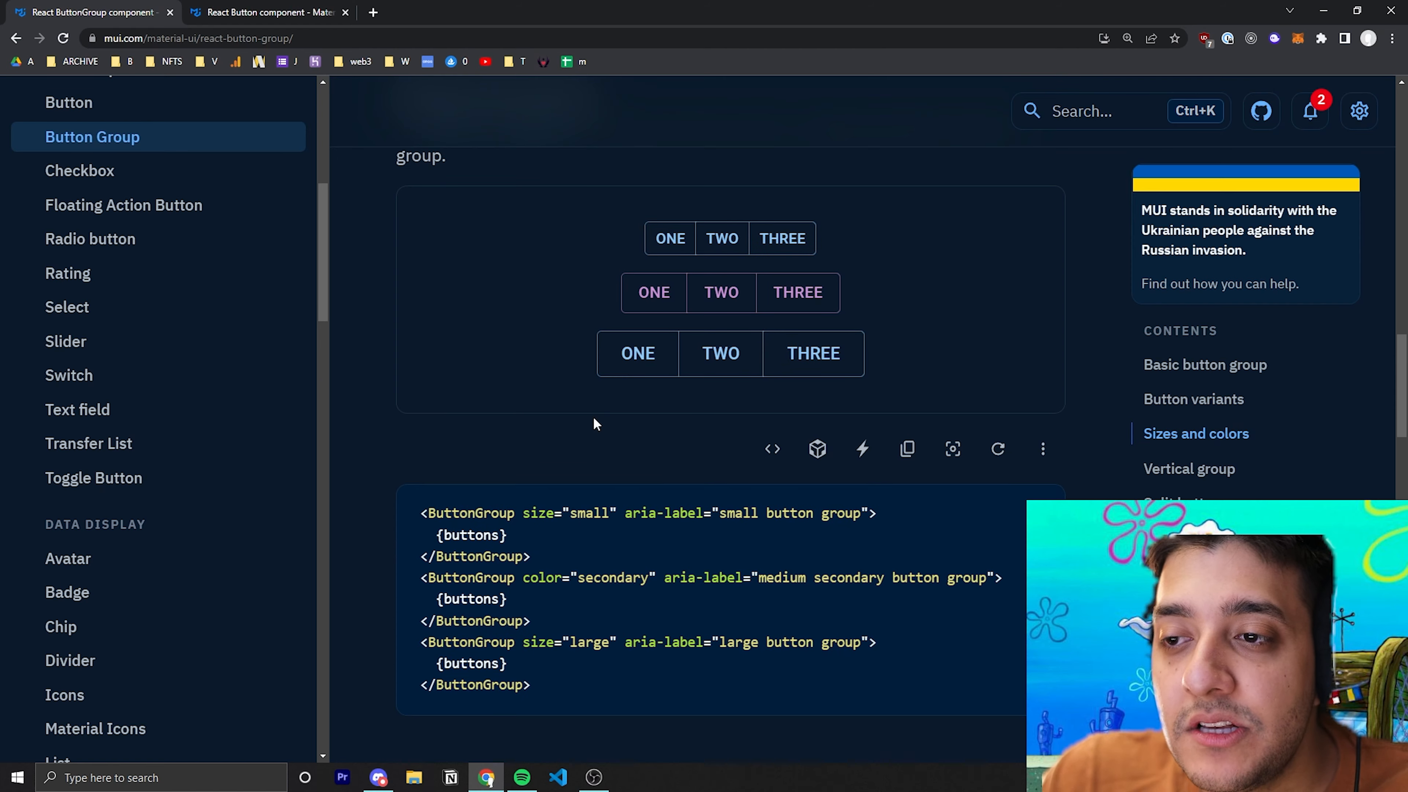
mouse_move(661, 409)
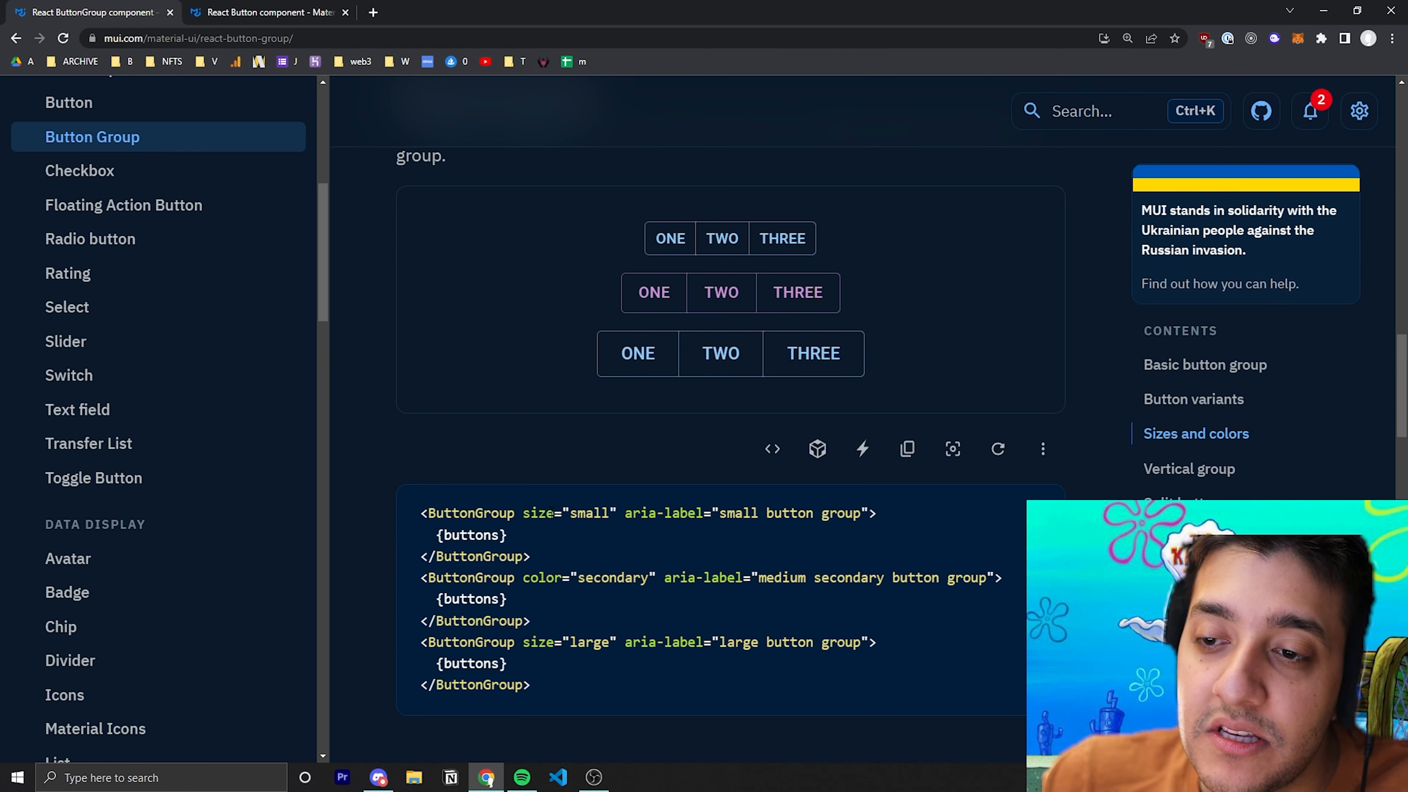
Highlight the size="small", color="secondary" and size="large" props in the code
double_click(553, 513)
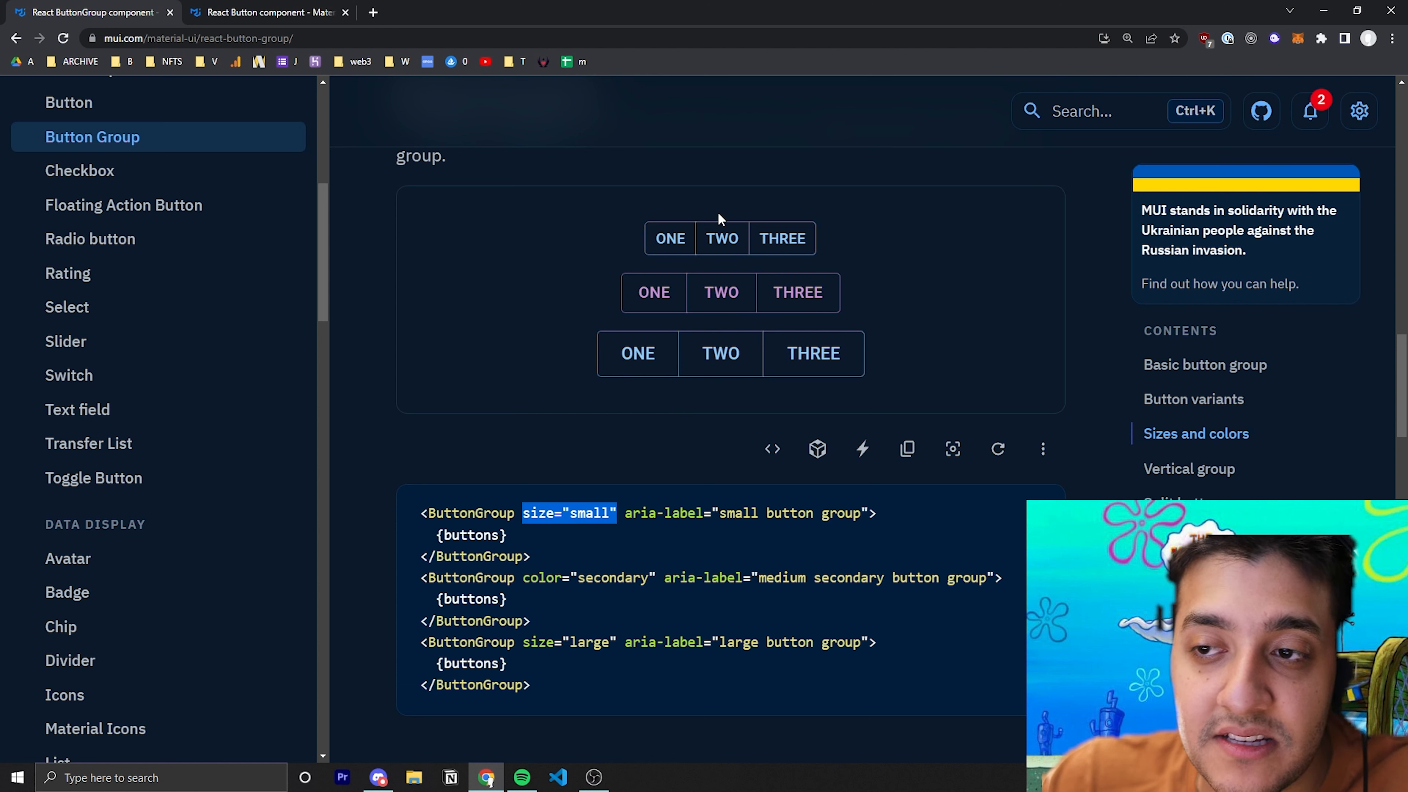
left_click(634, 477)
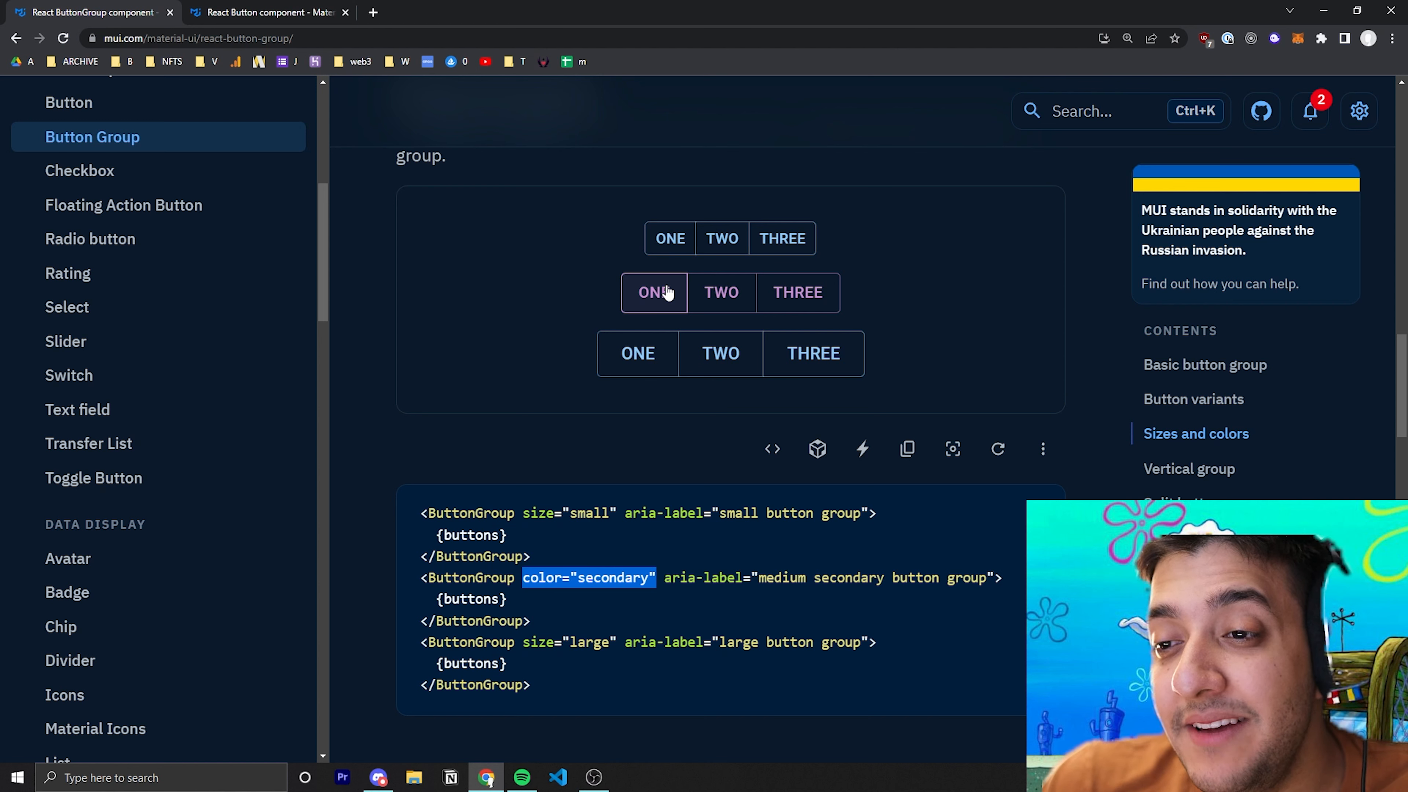
mouse_move(654, 255)
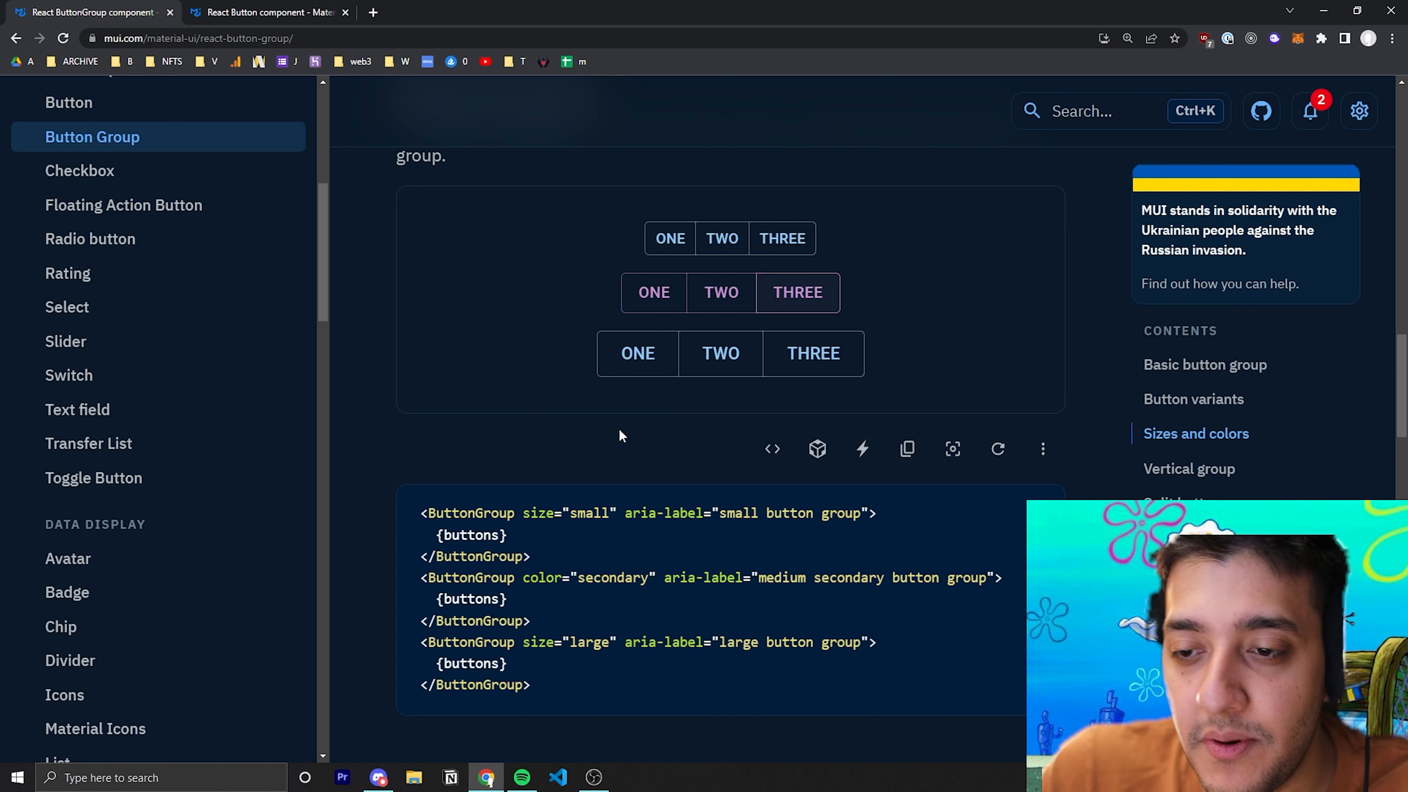
double_click(538, 643)
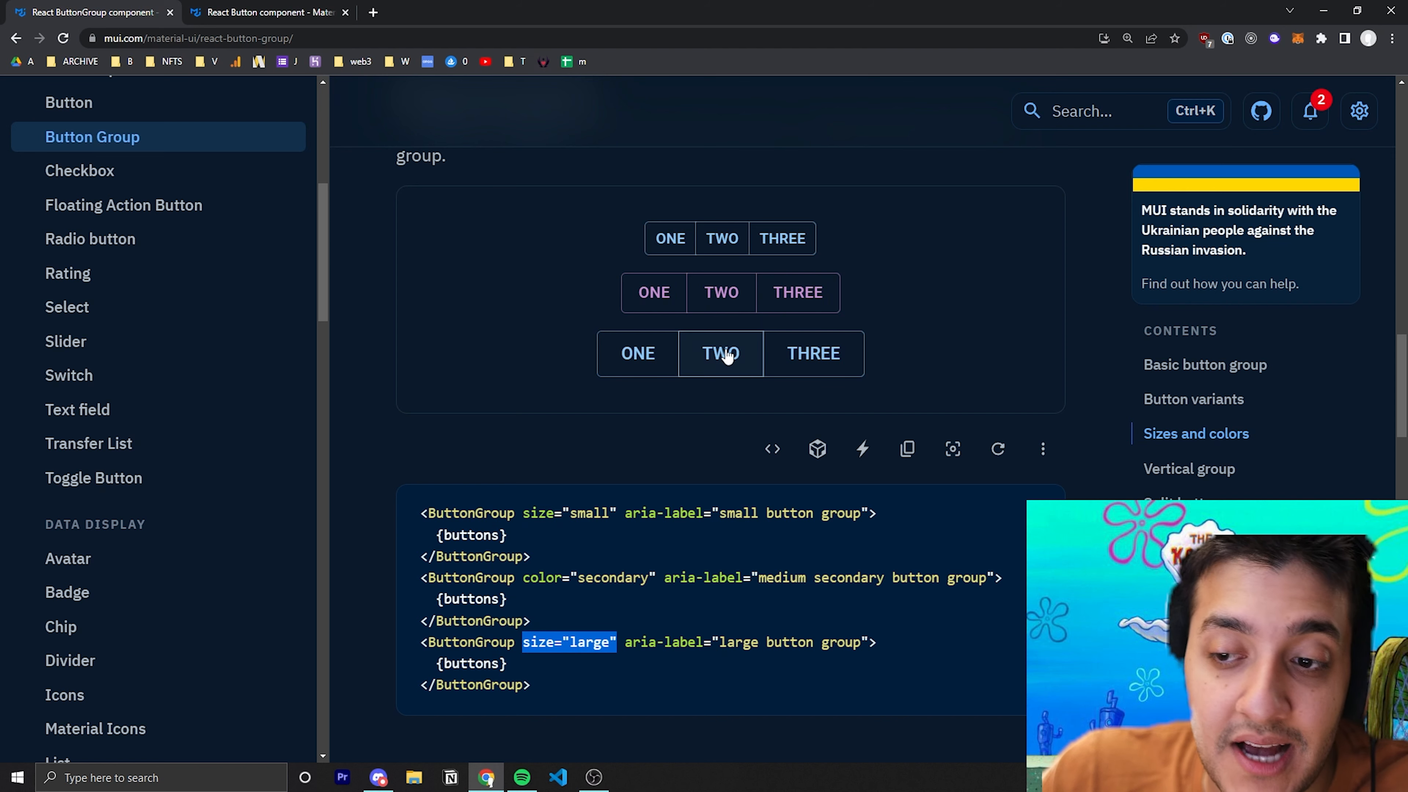
mouse_move(629, 354)
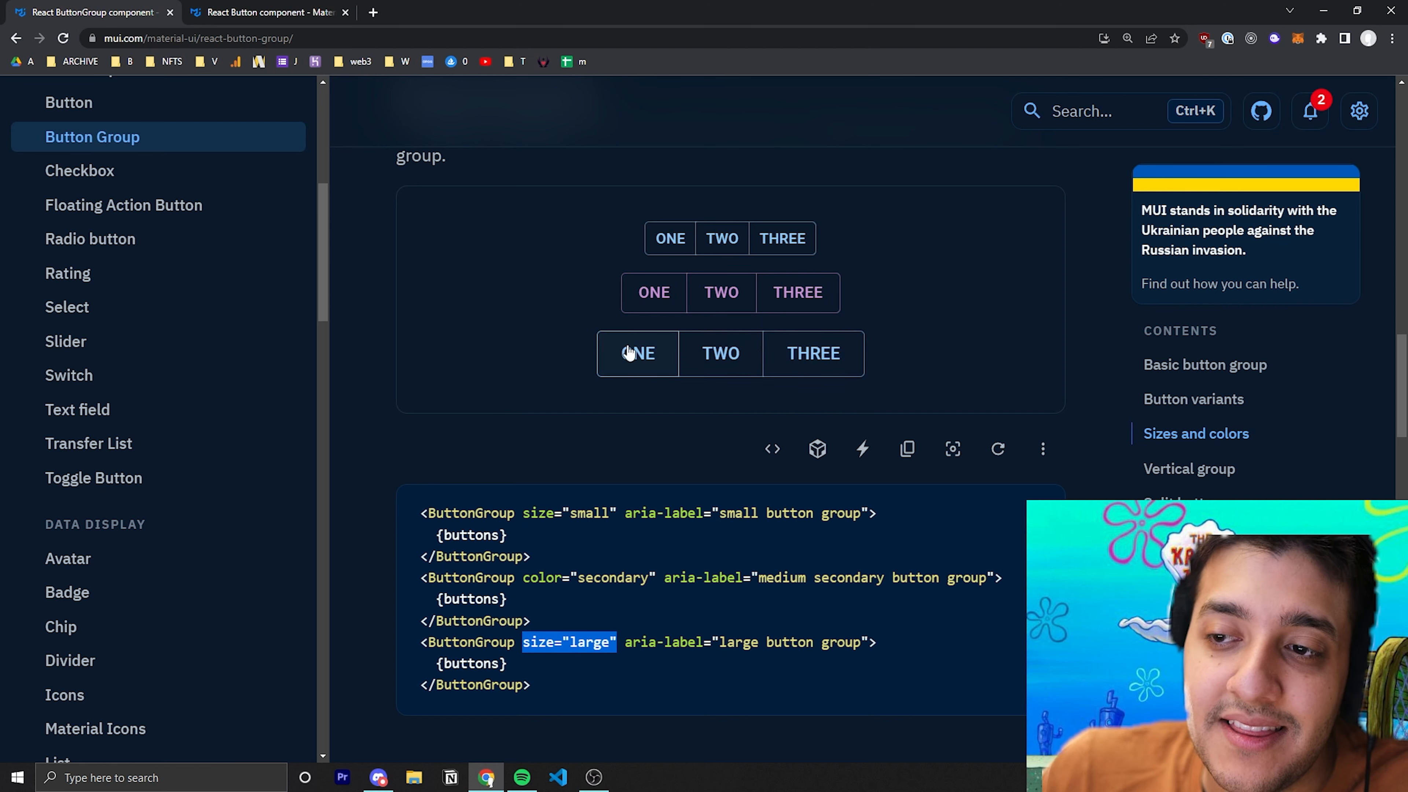
Show the Vertical group demo's source code with its orientation="vertical" prop
scroll("down", 3)
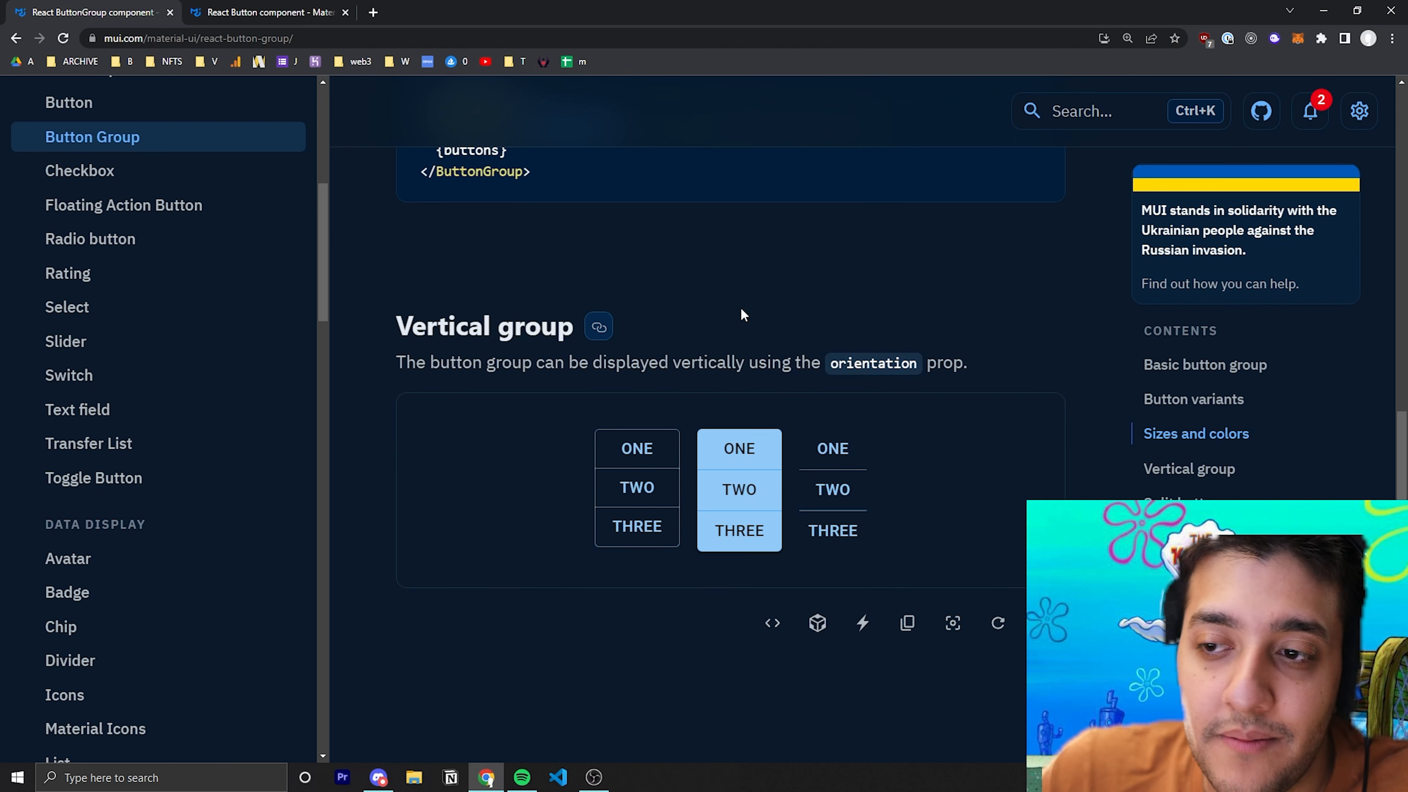
mouse_move(753, 316)
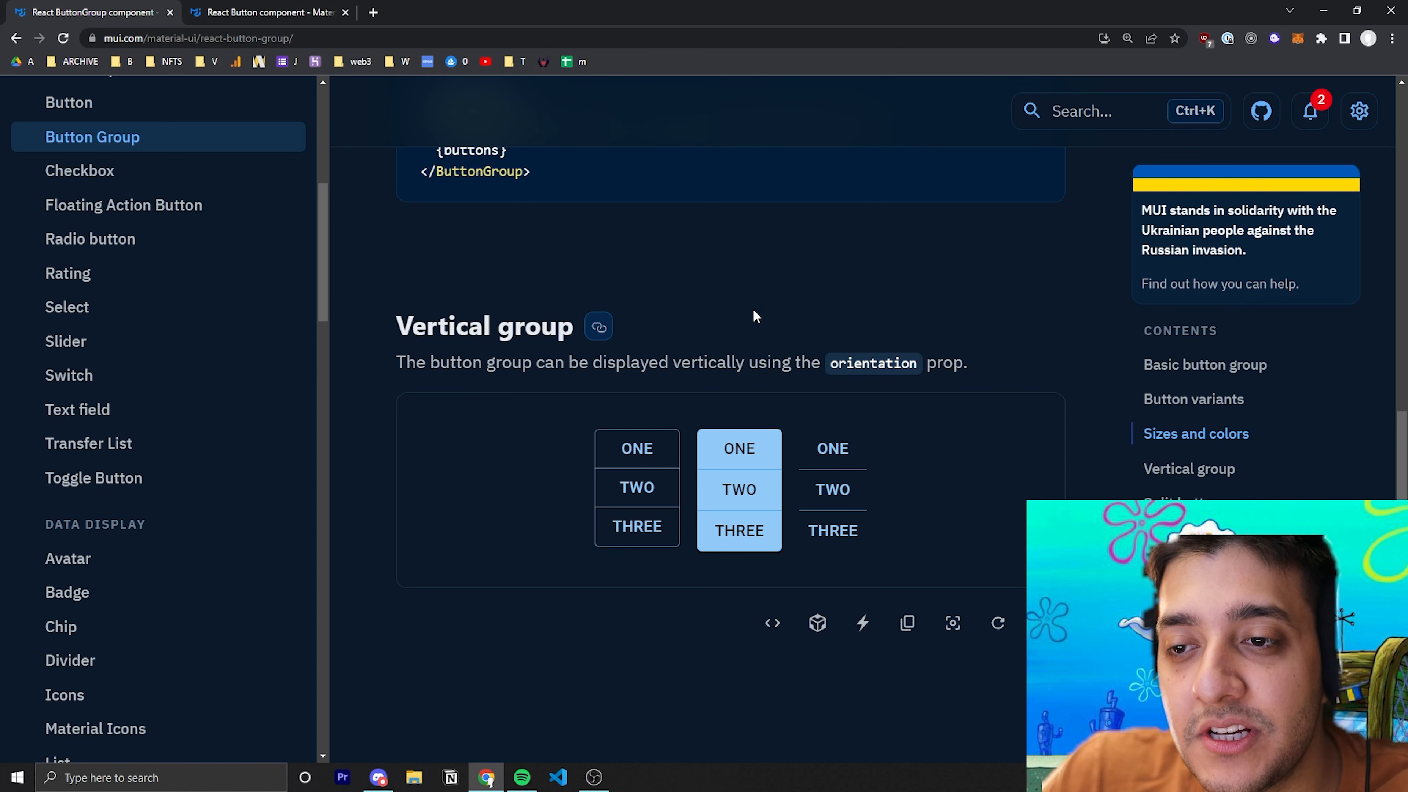
mouse_move(642, 467)
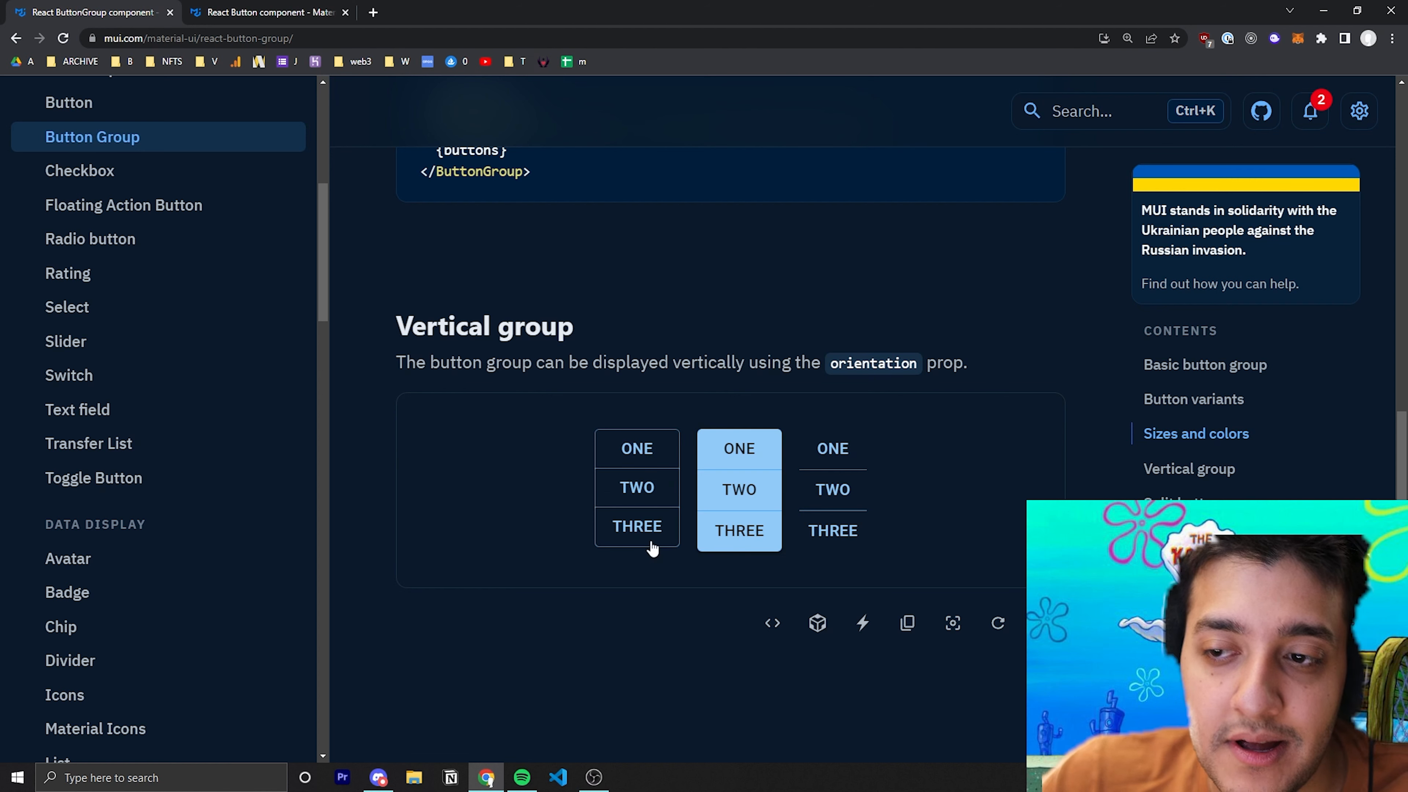
scroll("down", 3)
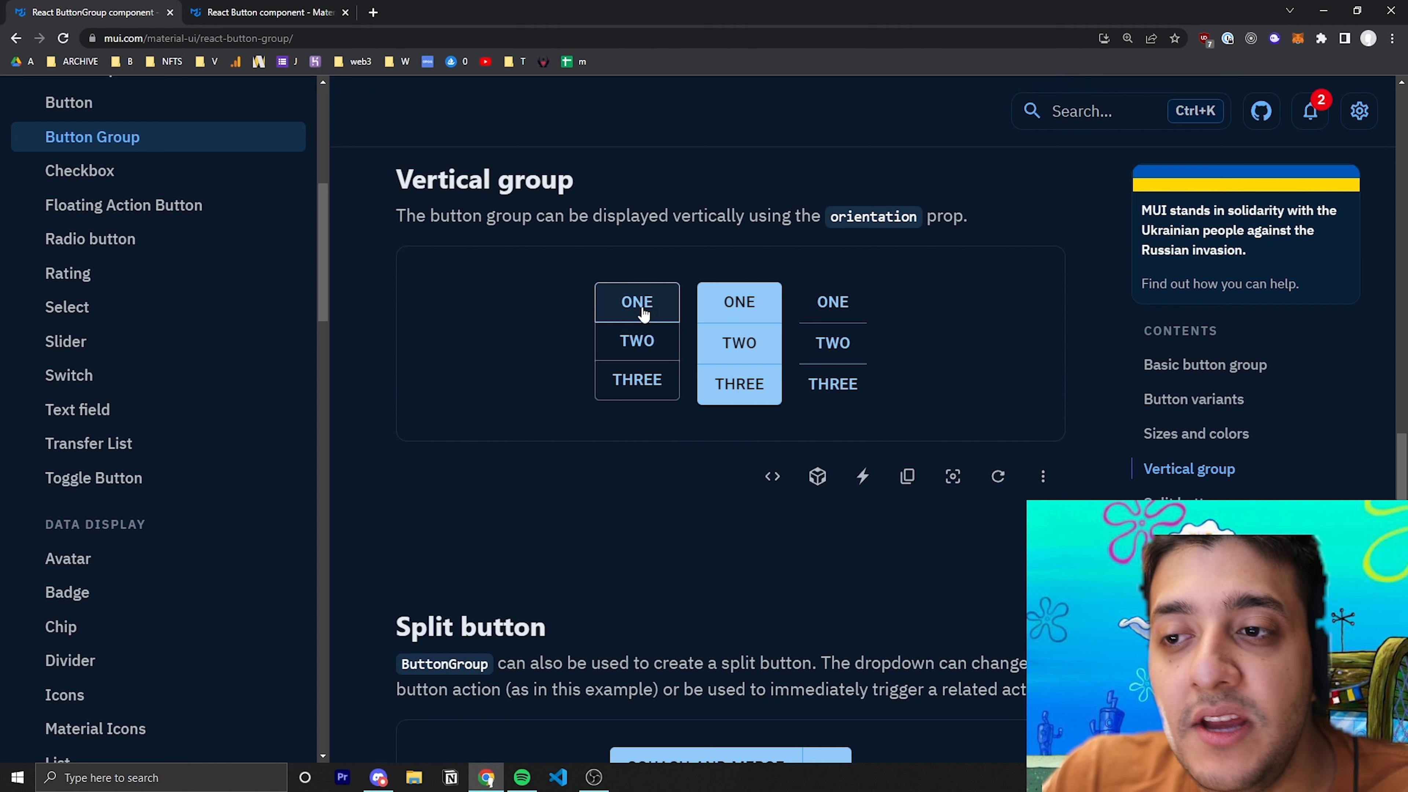
mouse_move(160, 168)
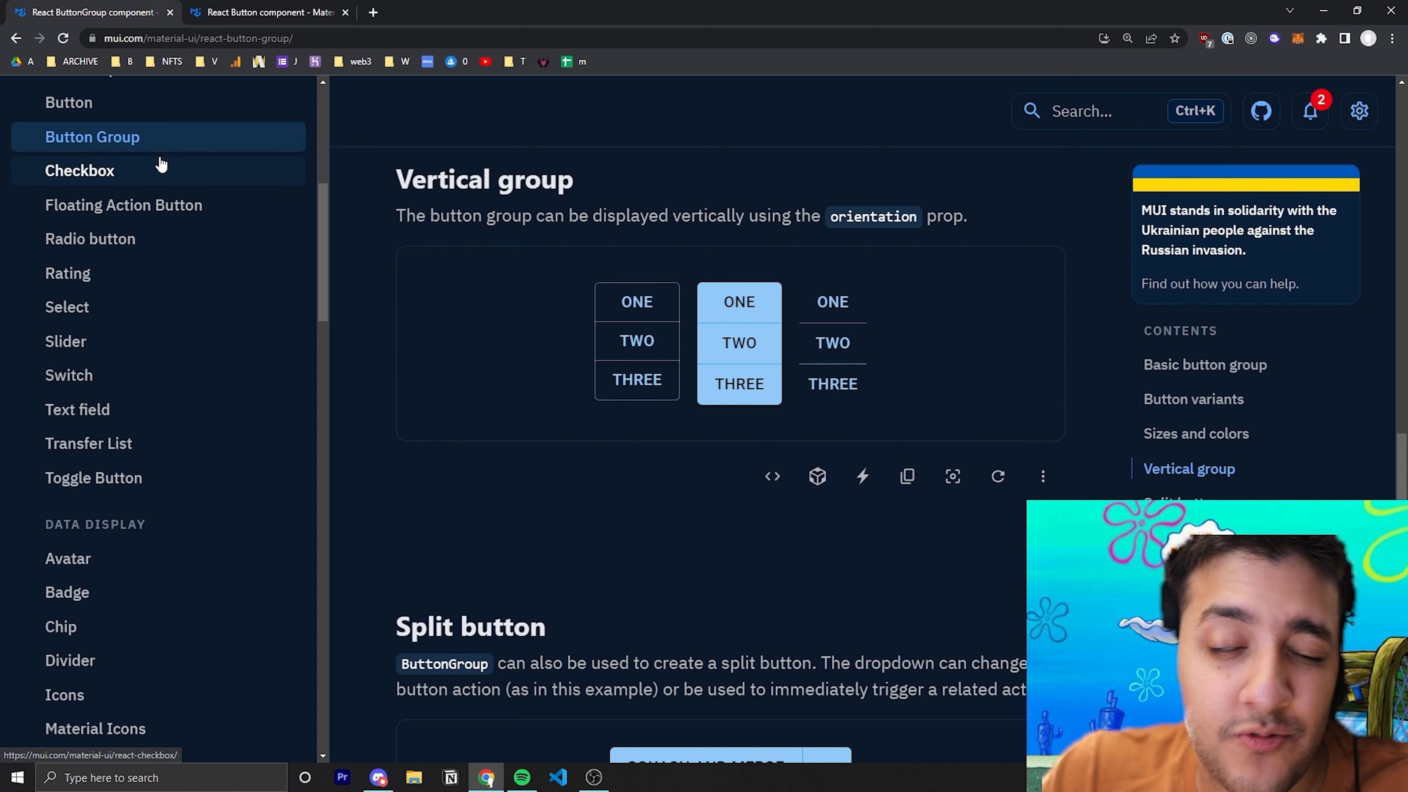
mouse_move(637, 381)
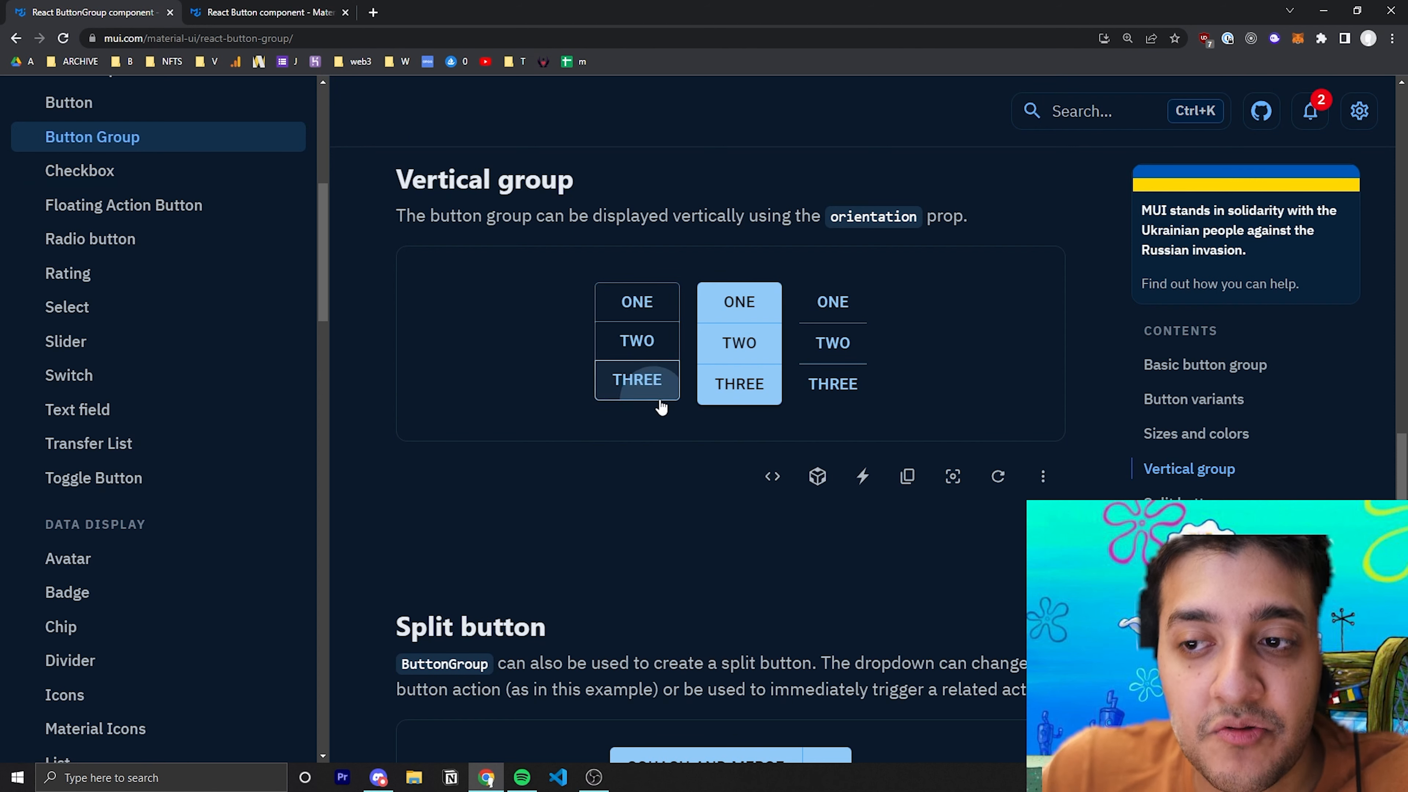
mouse_move(662, 397)
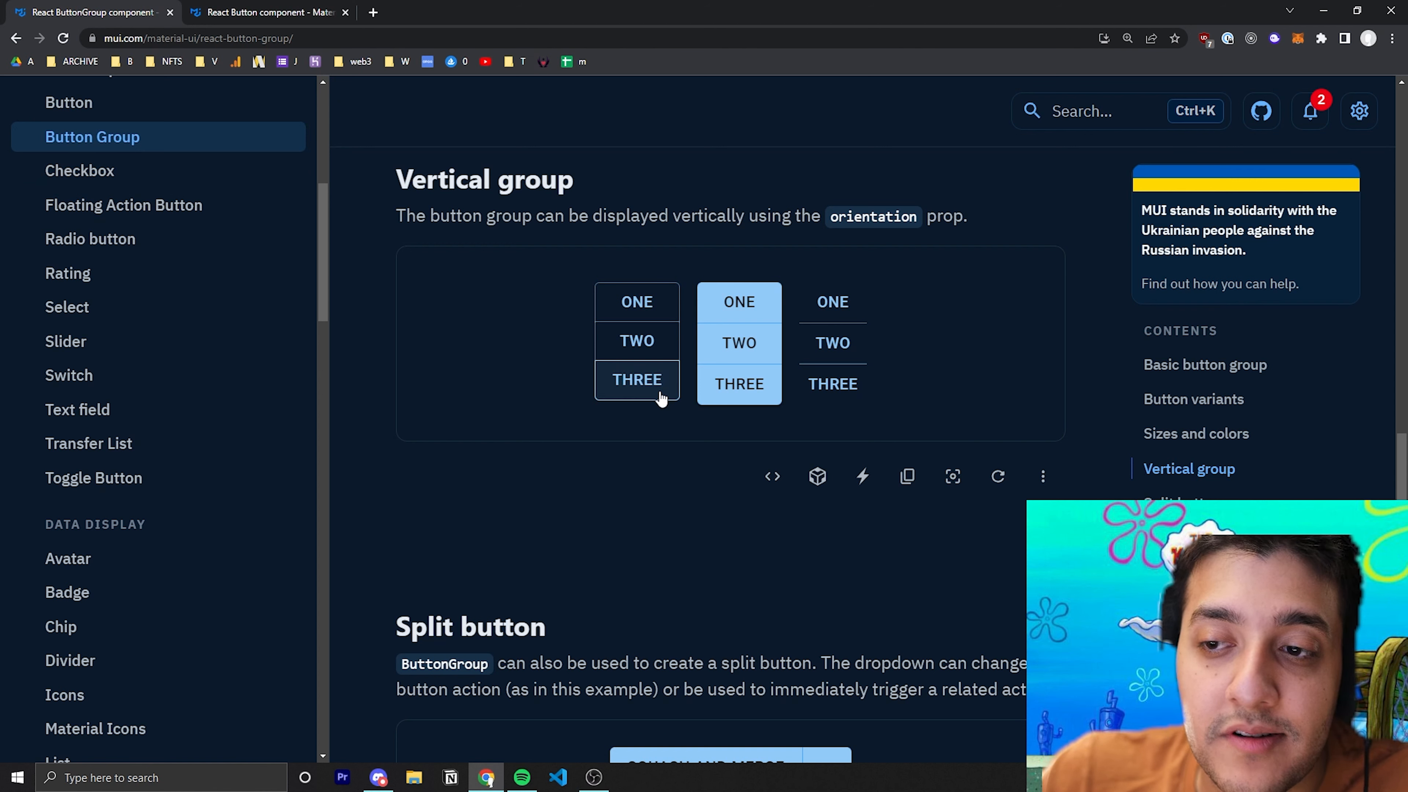
mouse_move(232, 262)
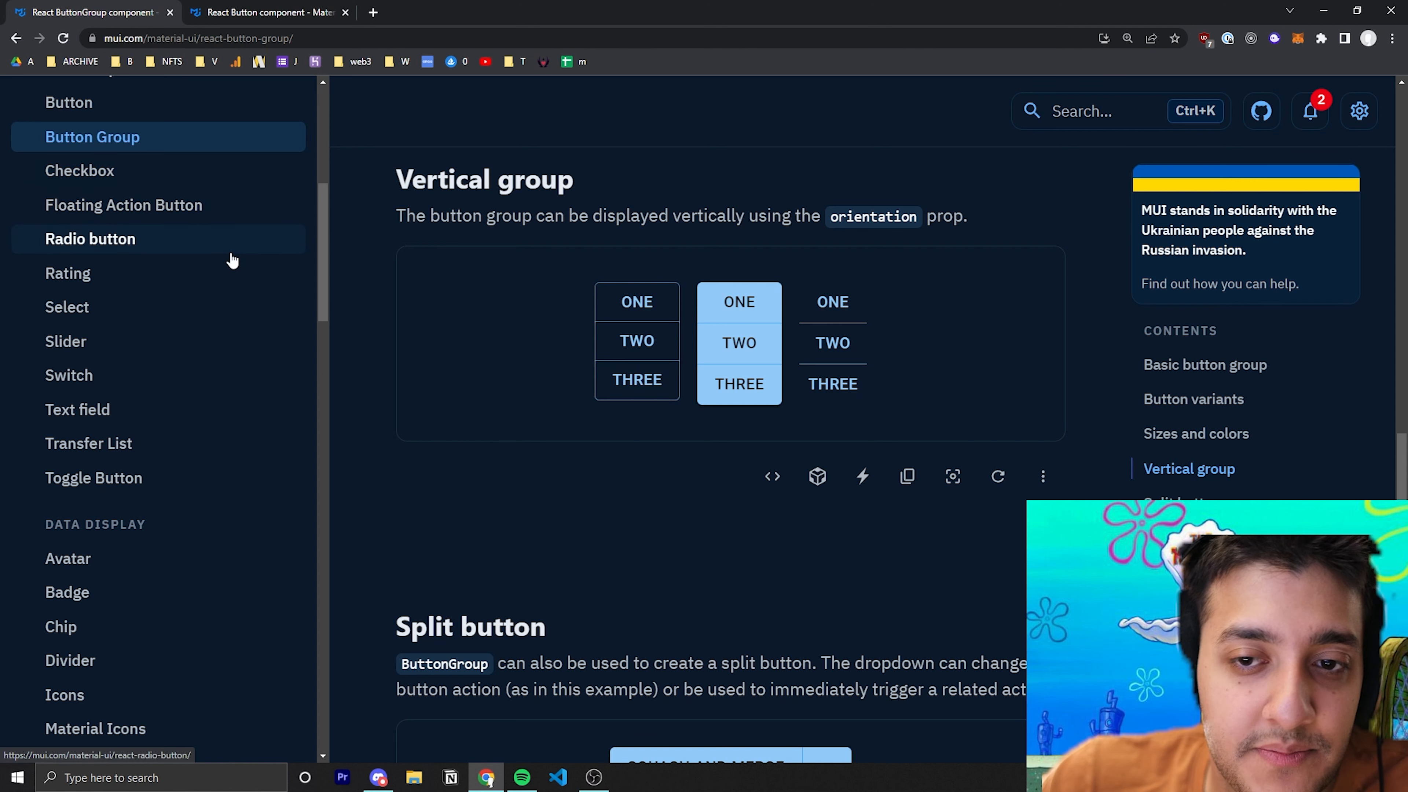
mouse_move(180, 343)
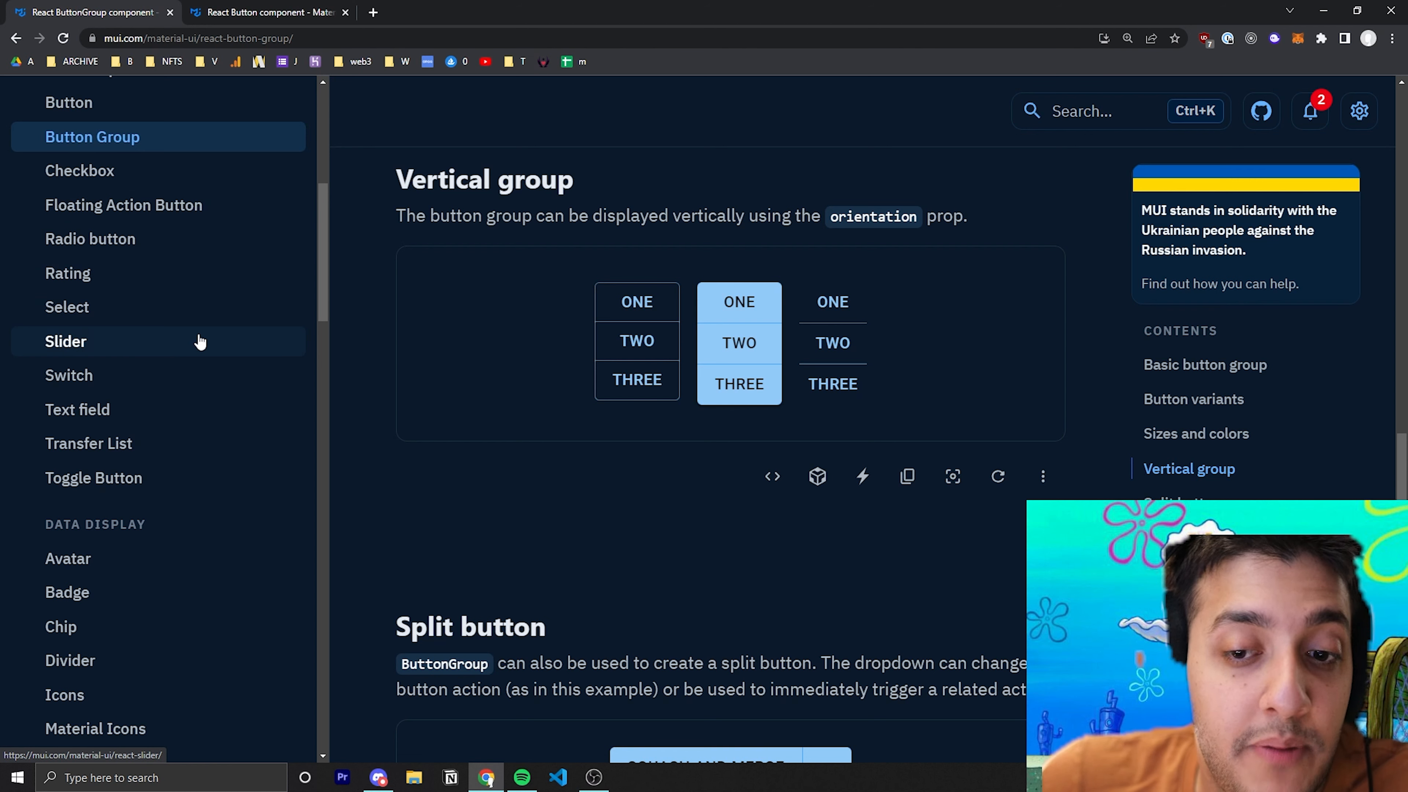
mouse_move(238, 341)
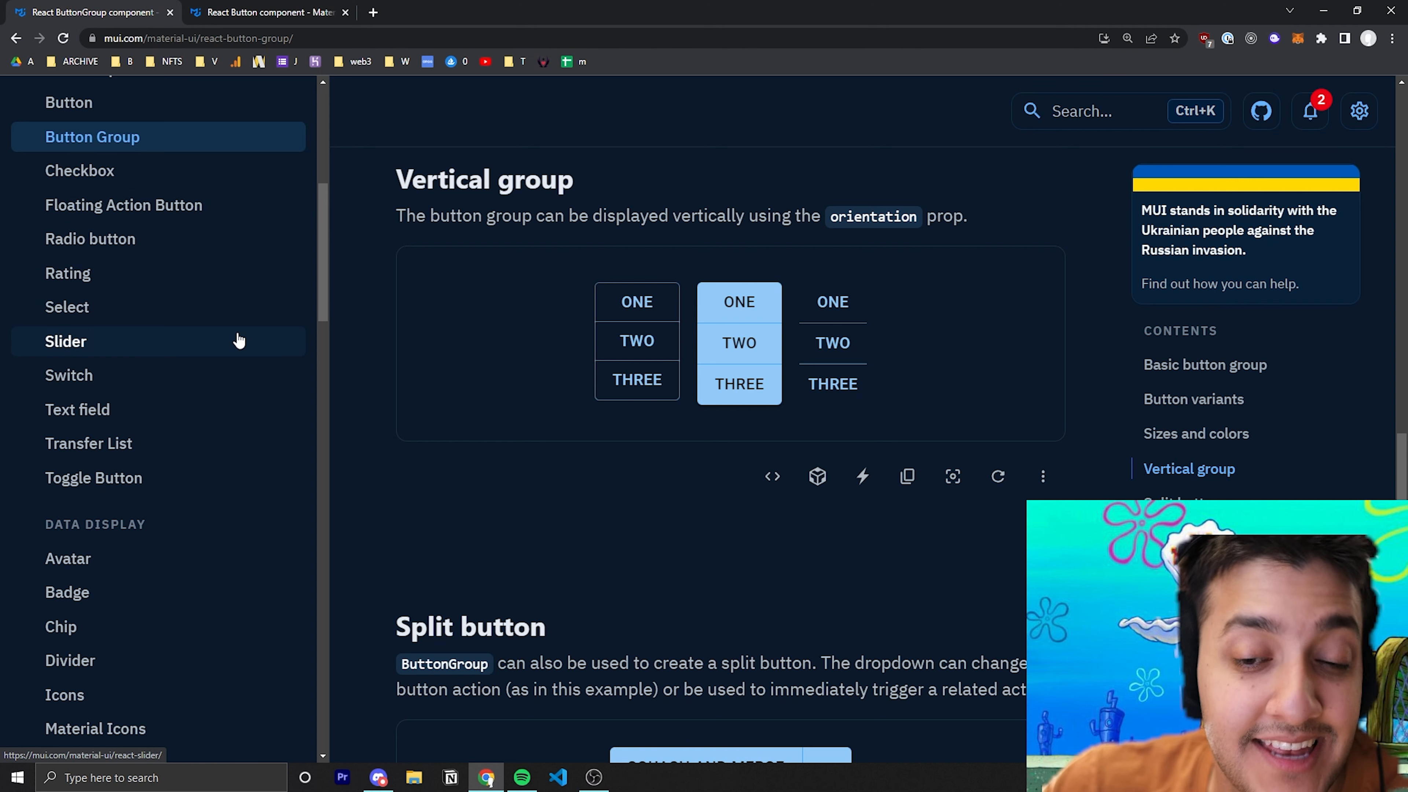
mouse_move(648, 322)
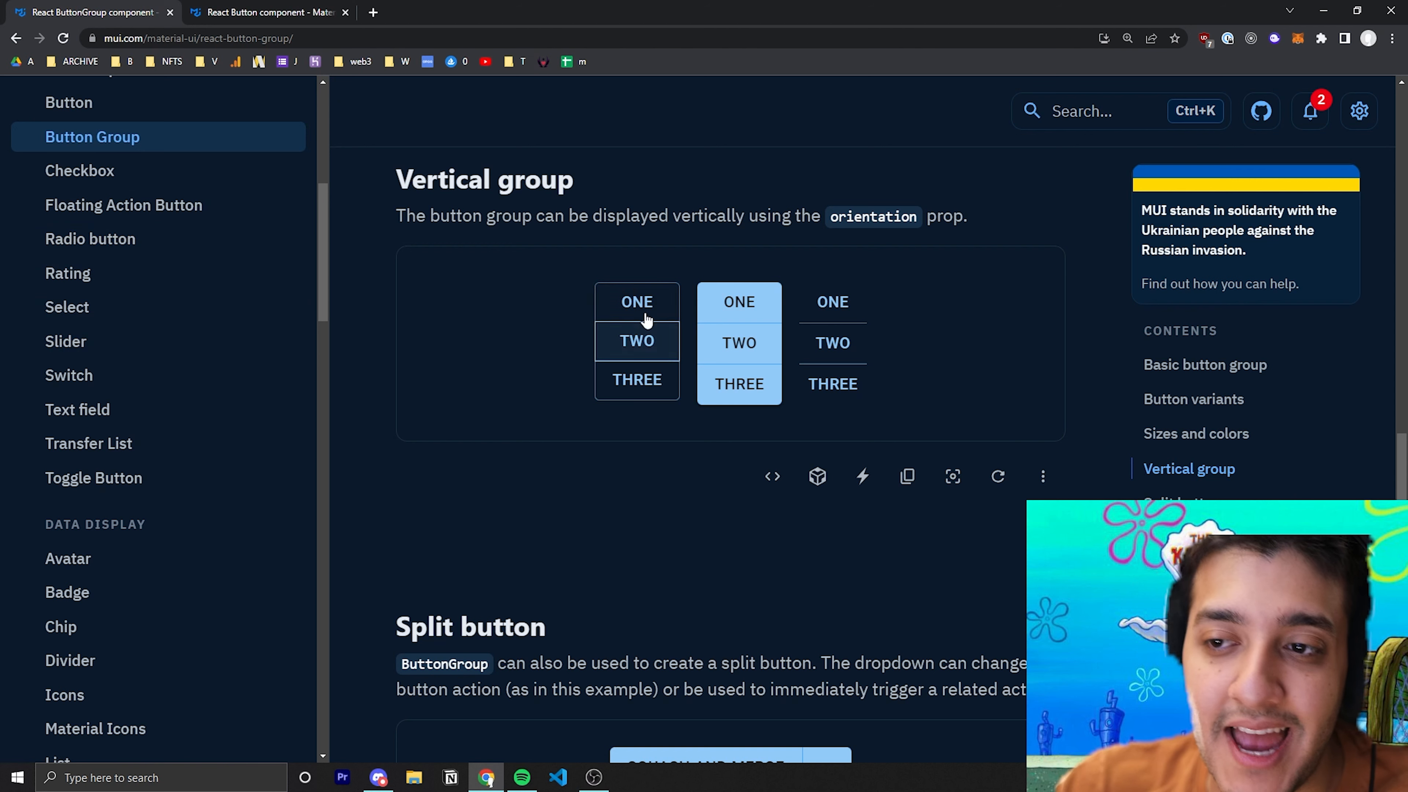
mouse_move(744, 444)
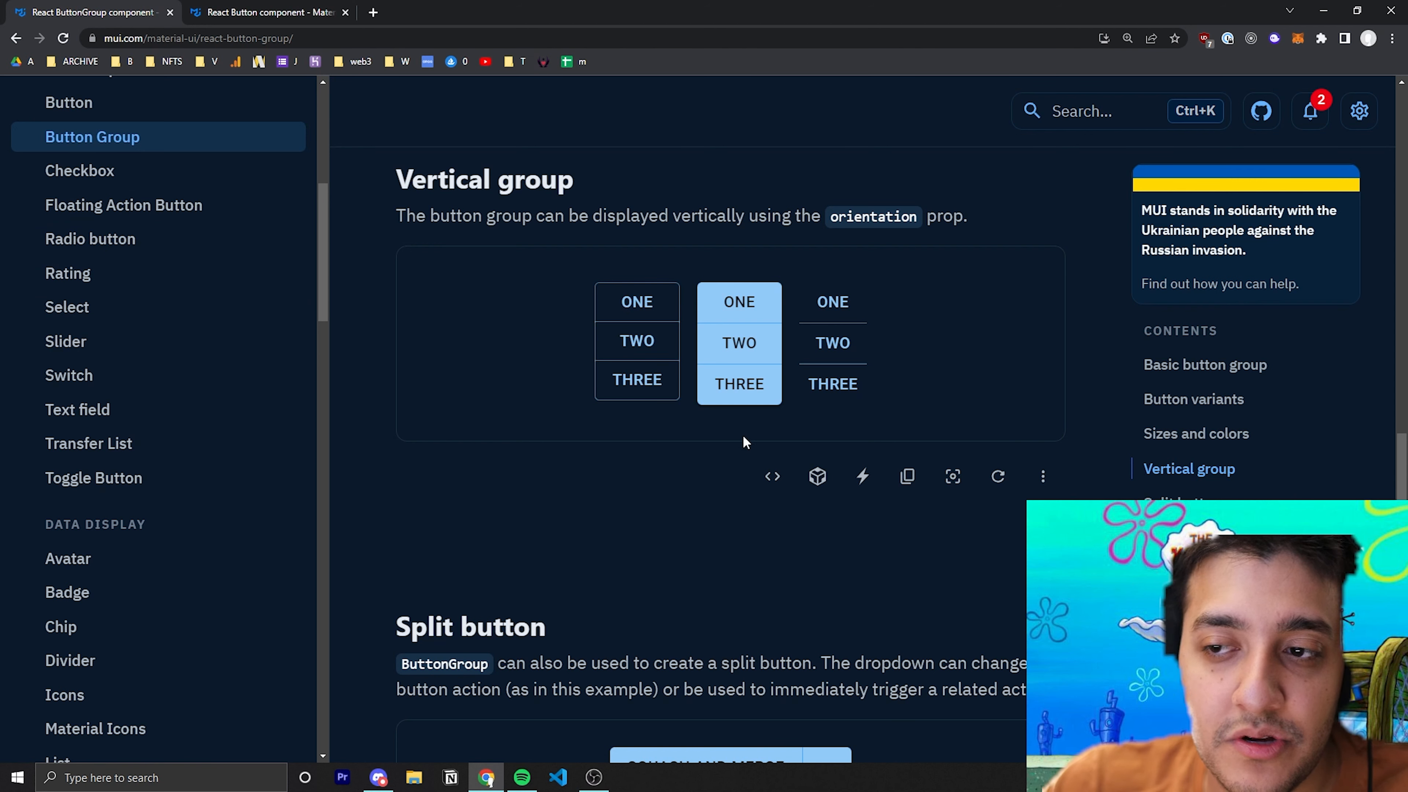
left_click(773, 476)
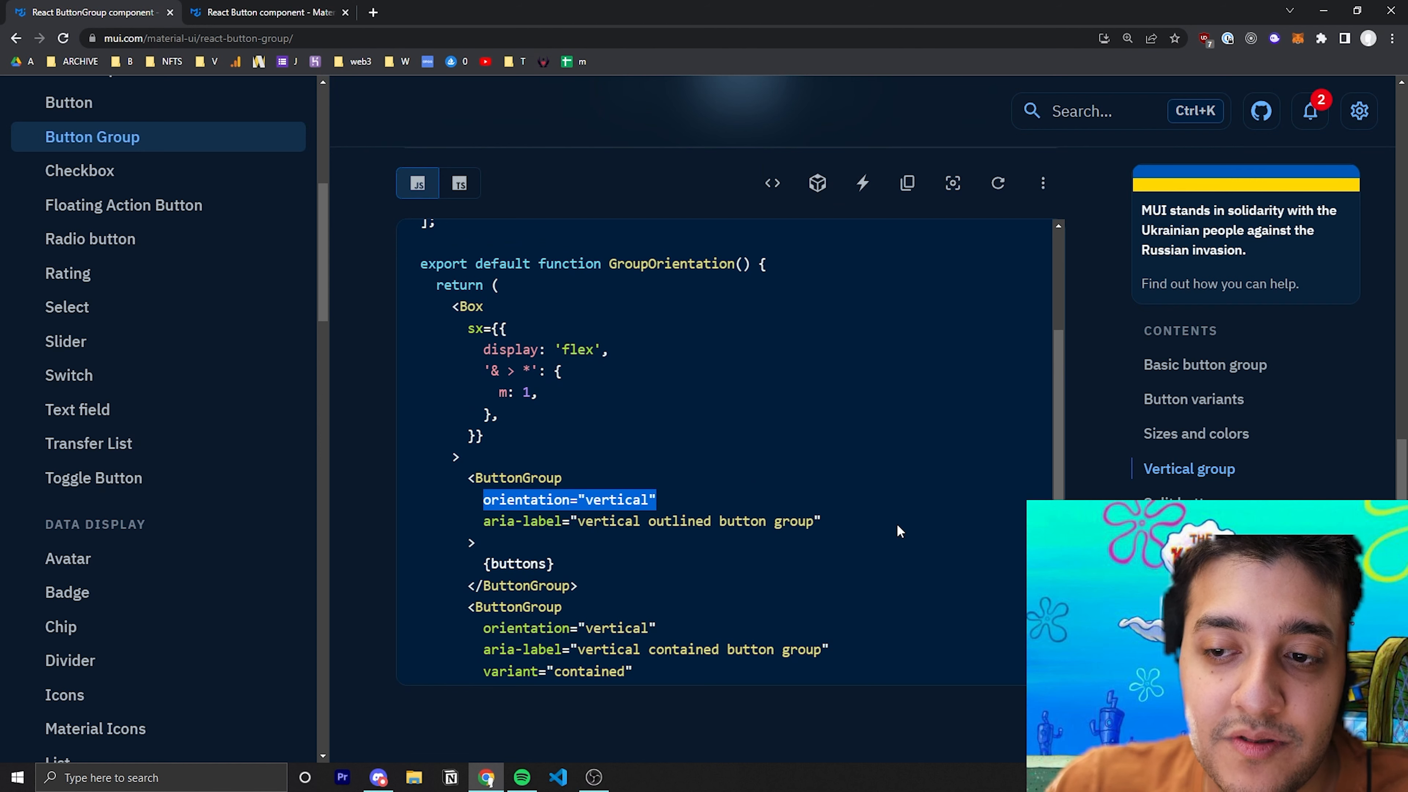
scroll("down", 3)
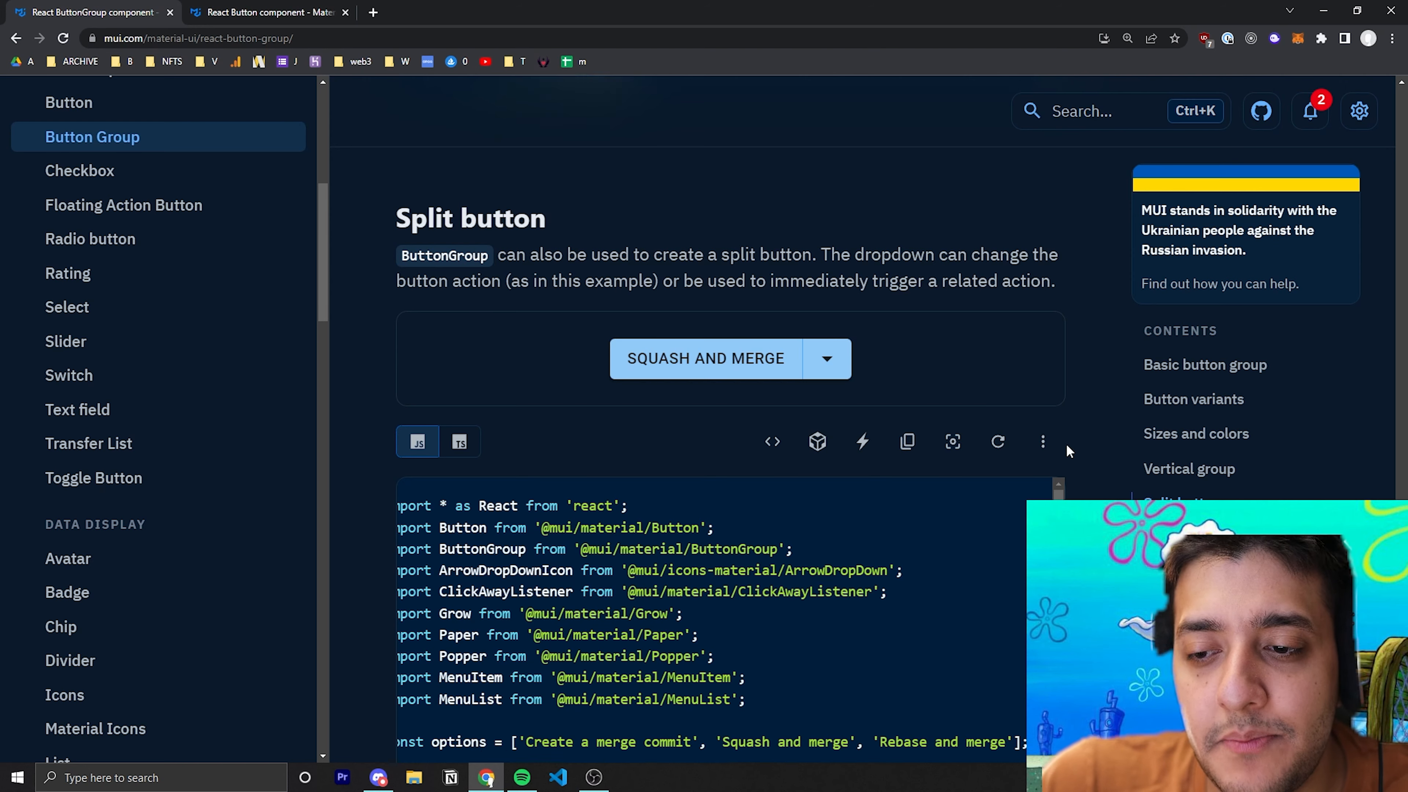
scroll("down", 3)
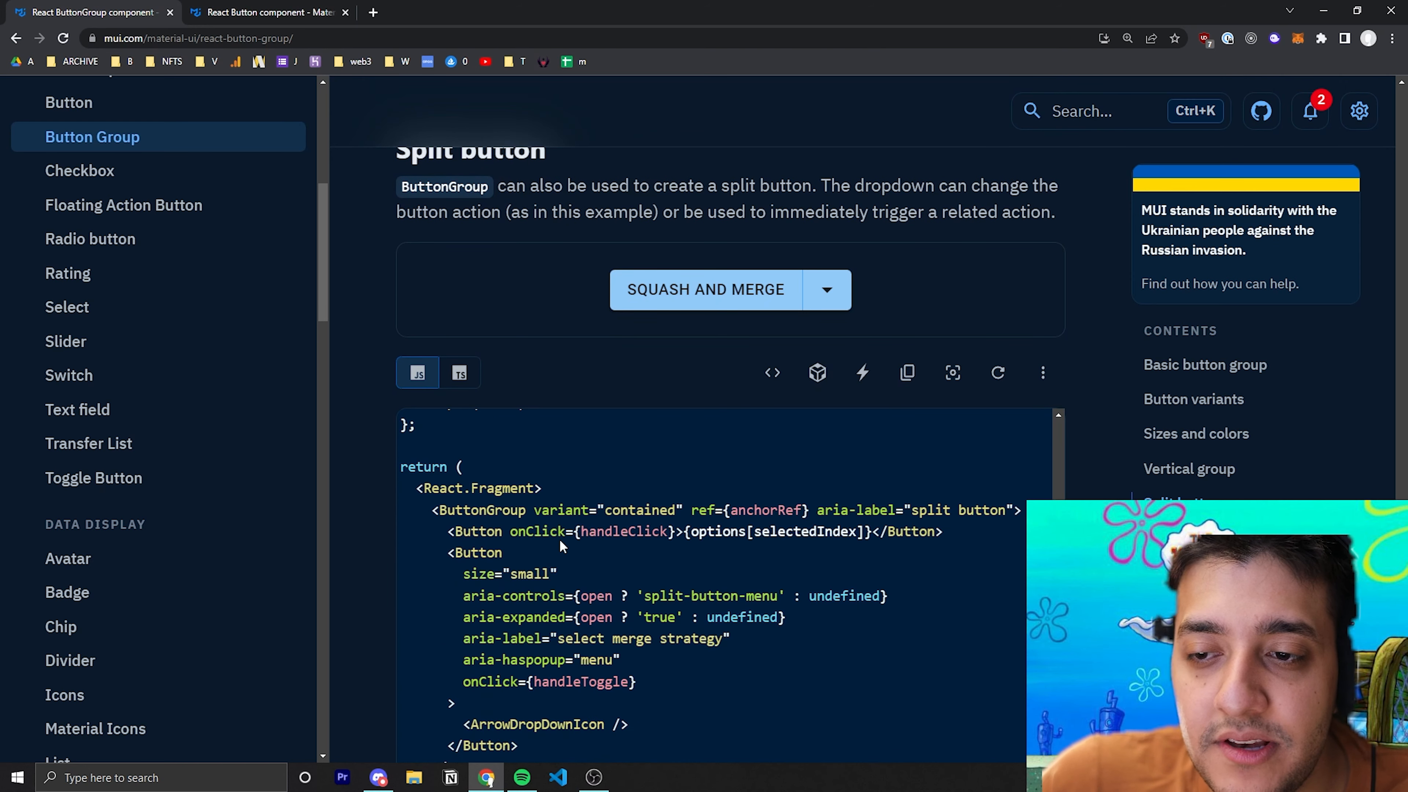
scroll("down", 3)
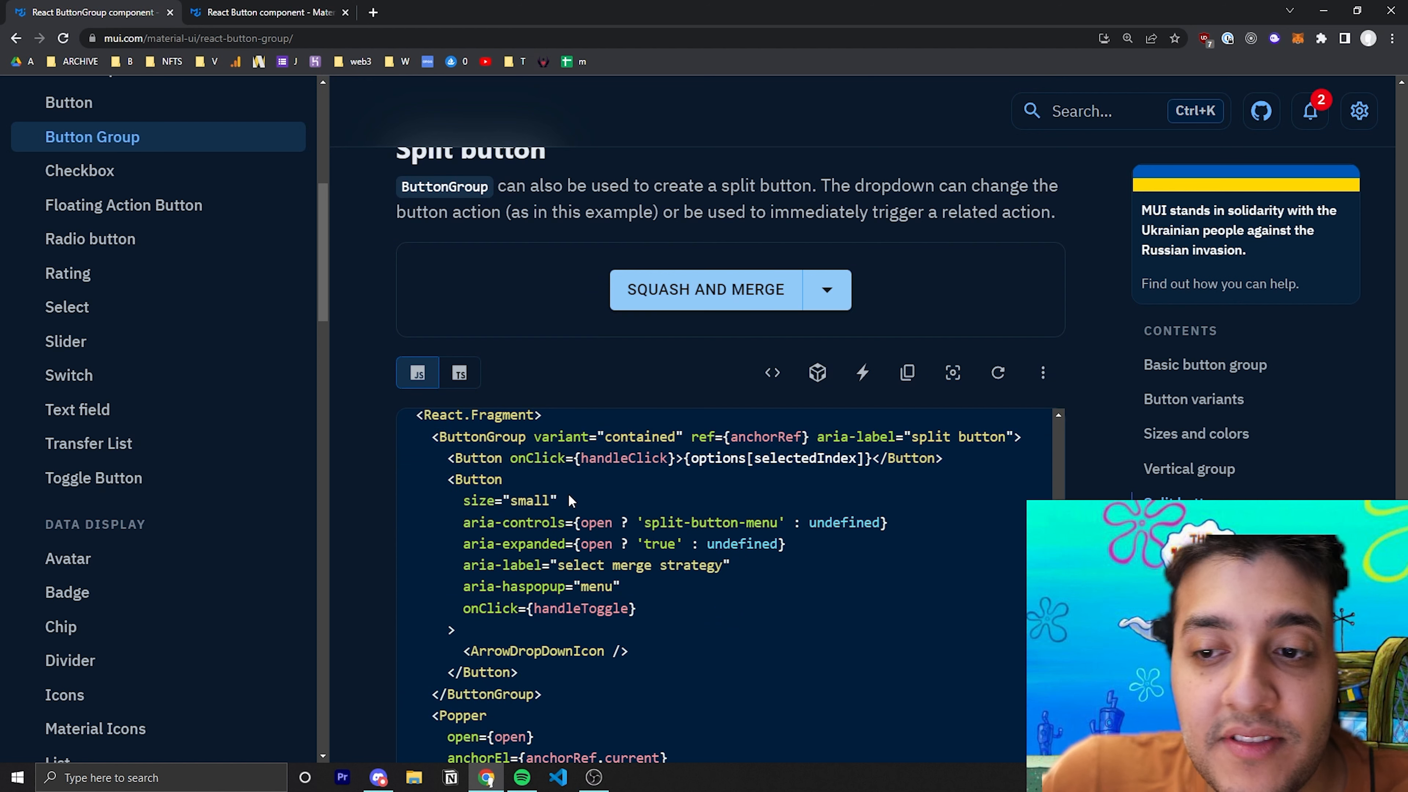
double_click(508, 501)
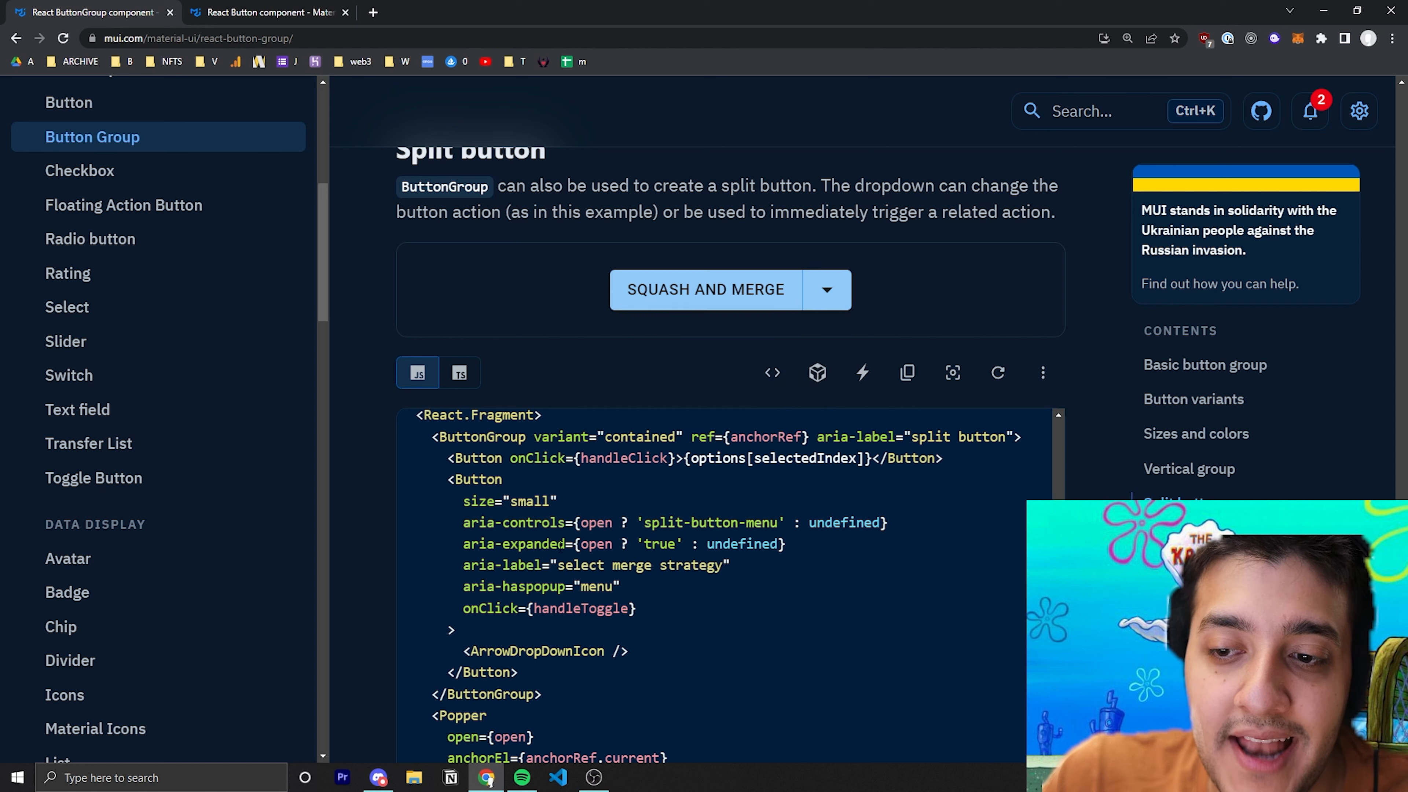
double_click(536, 651)
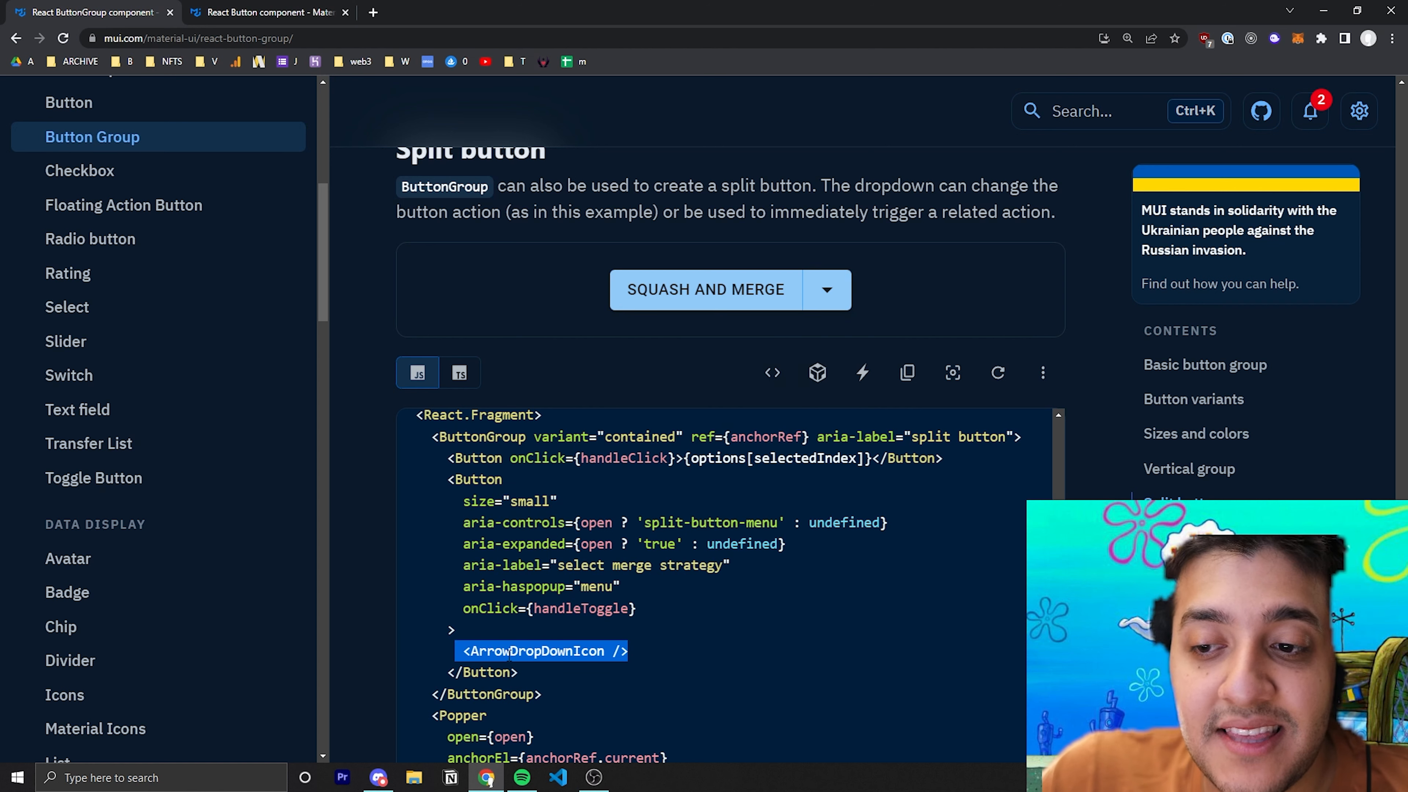
left_click(826, 290)
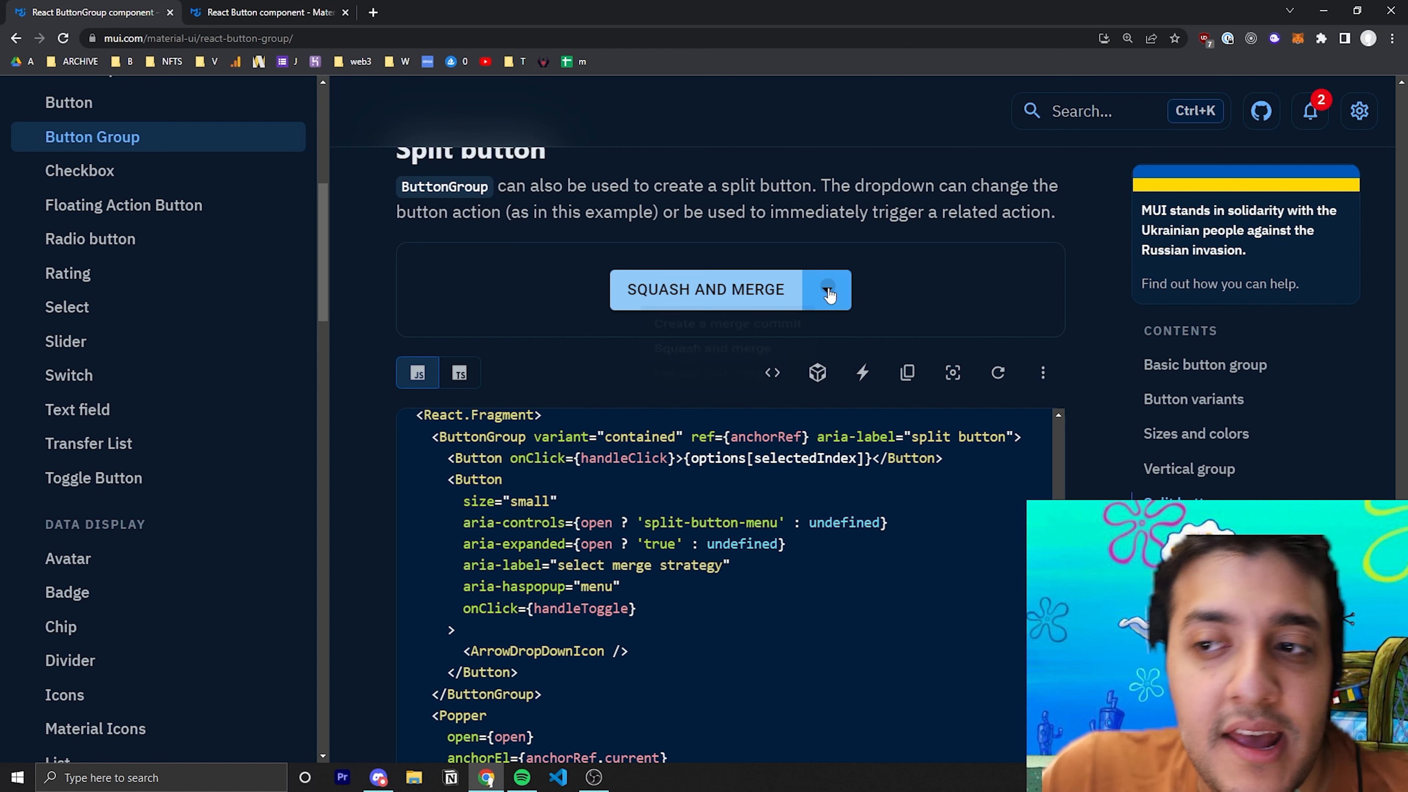
scroll("down", 3)
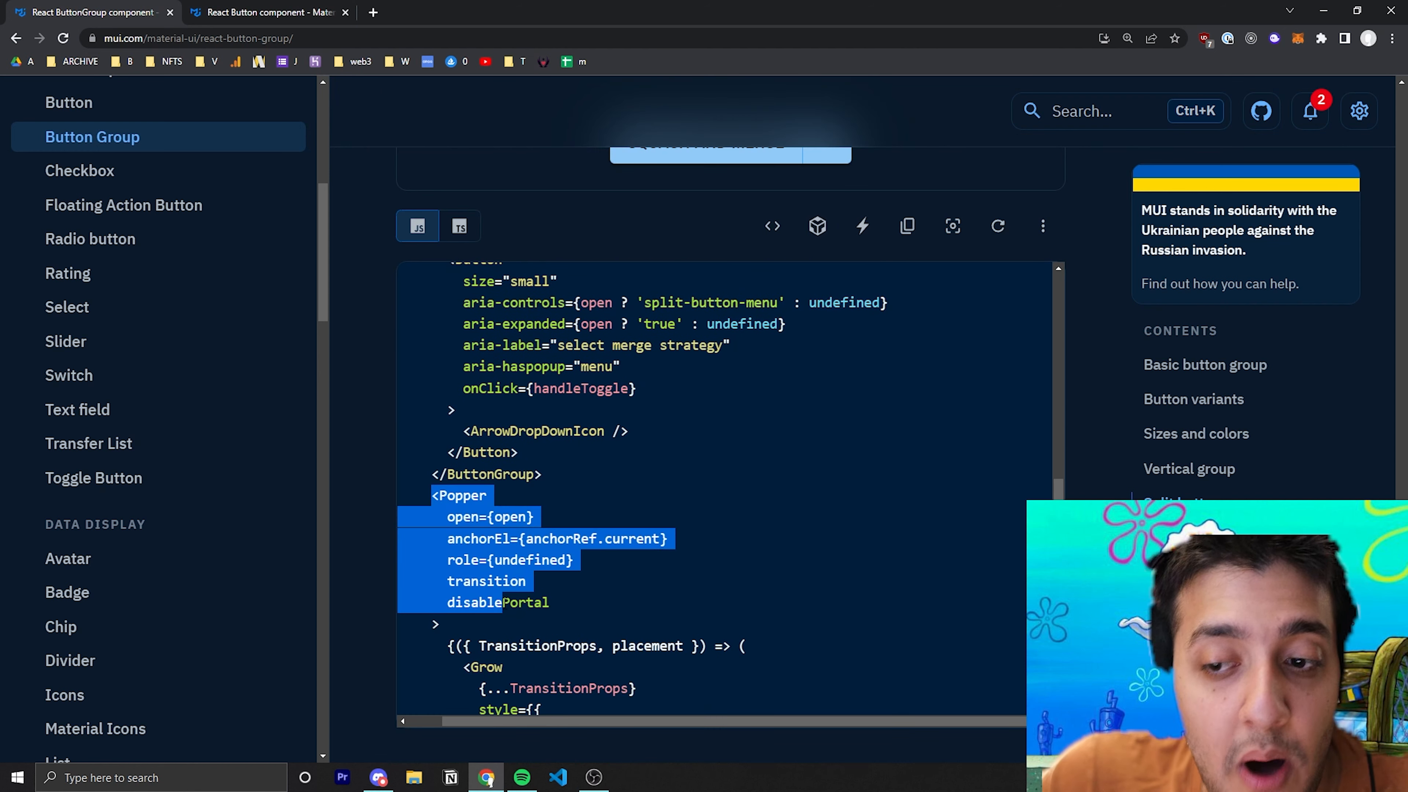
scroll("down", 3)
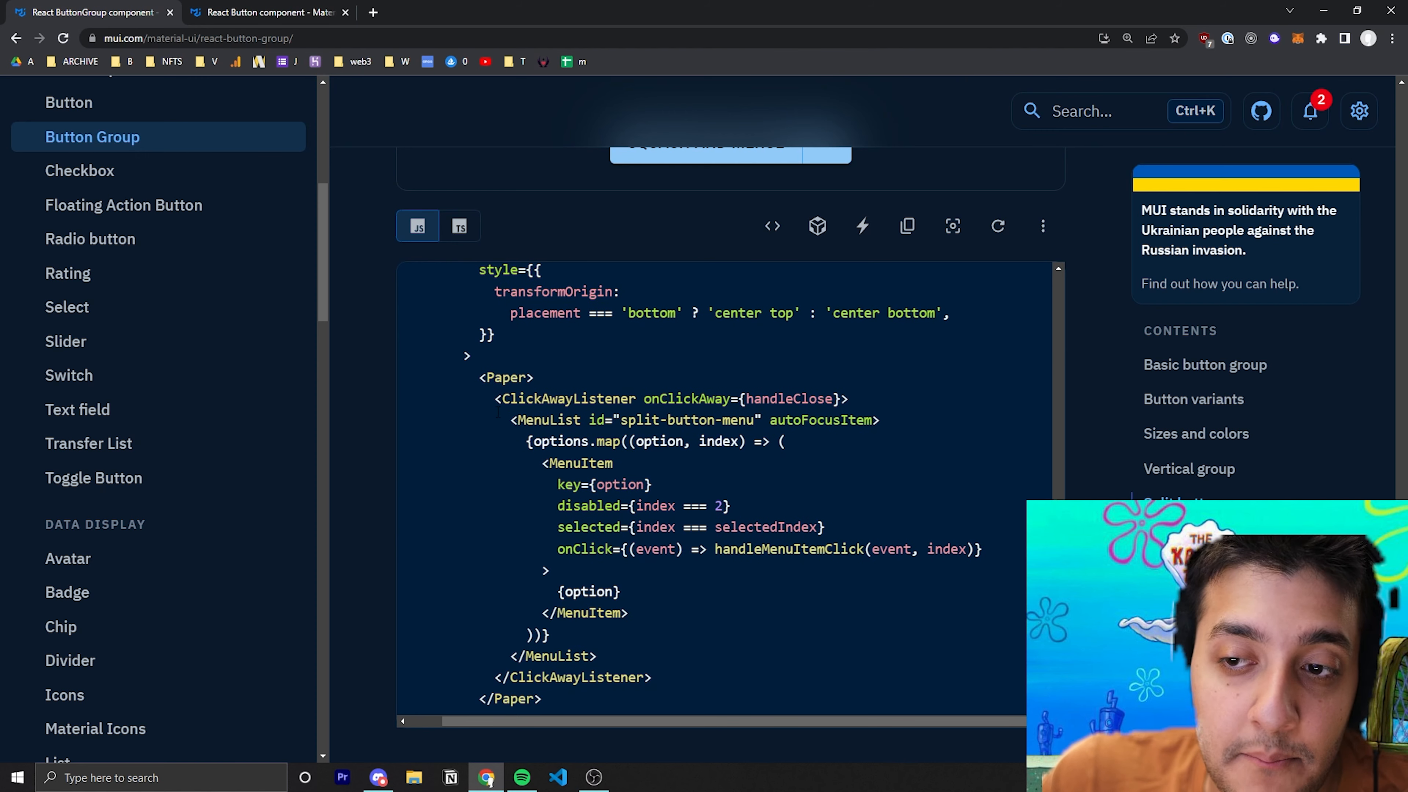
double_click(683, 419)
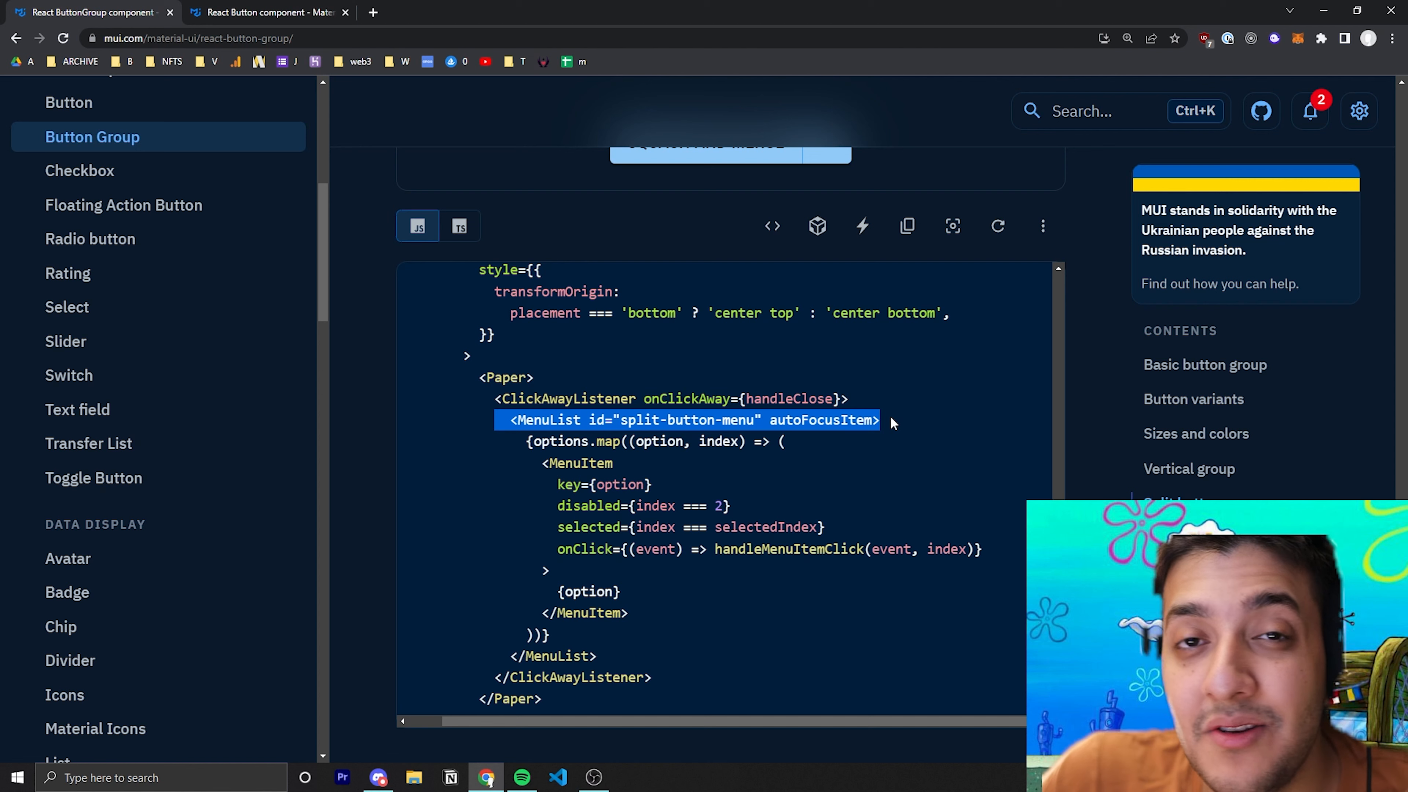
mouse_move(898, 428)
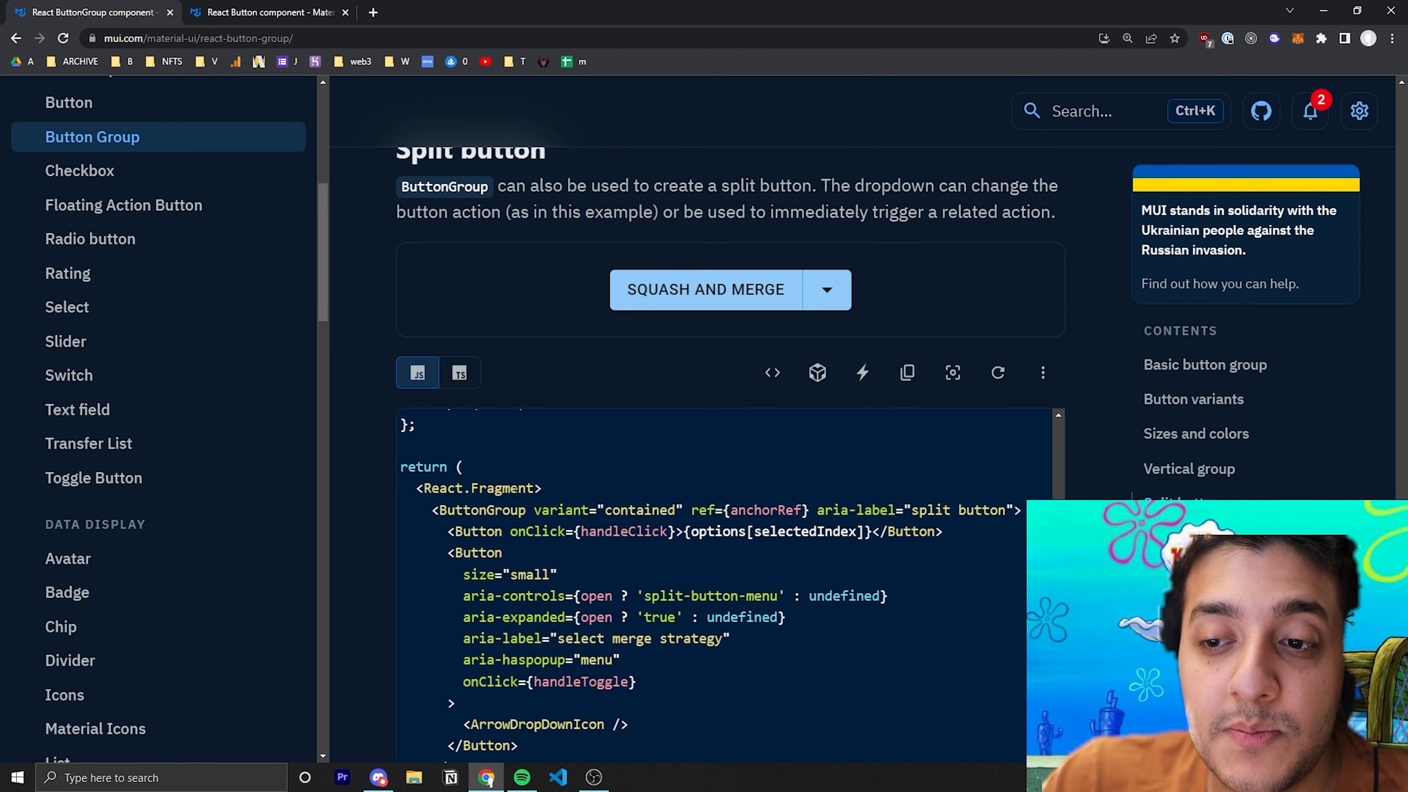
Expand the SQUASH AND MERGE split button's dropdown of merge options
scroll("down", 3)
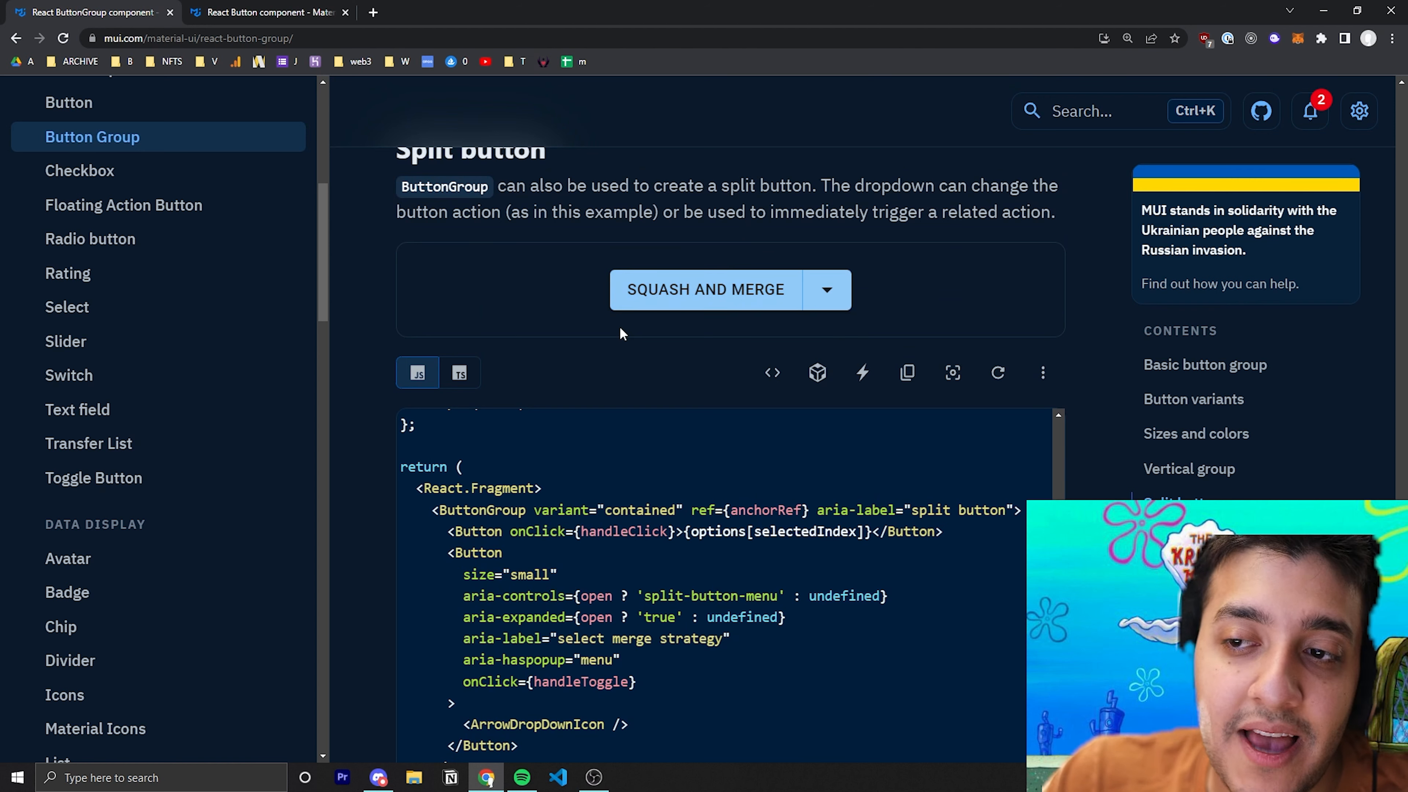
left_click(828, 290)
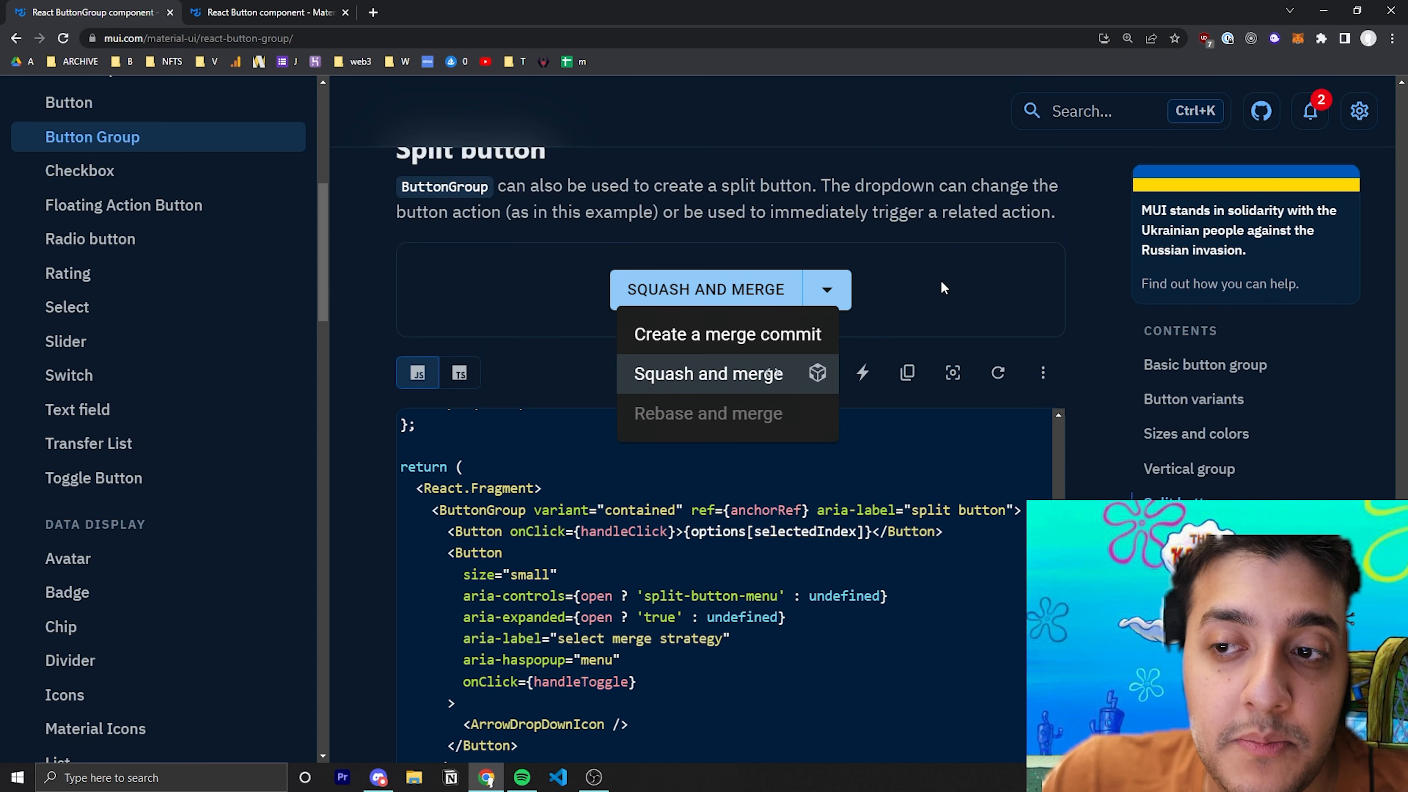
mouse_move(928, 261)
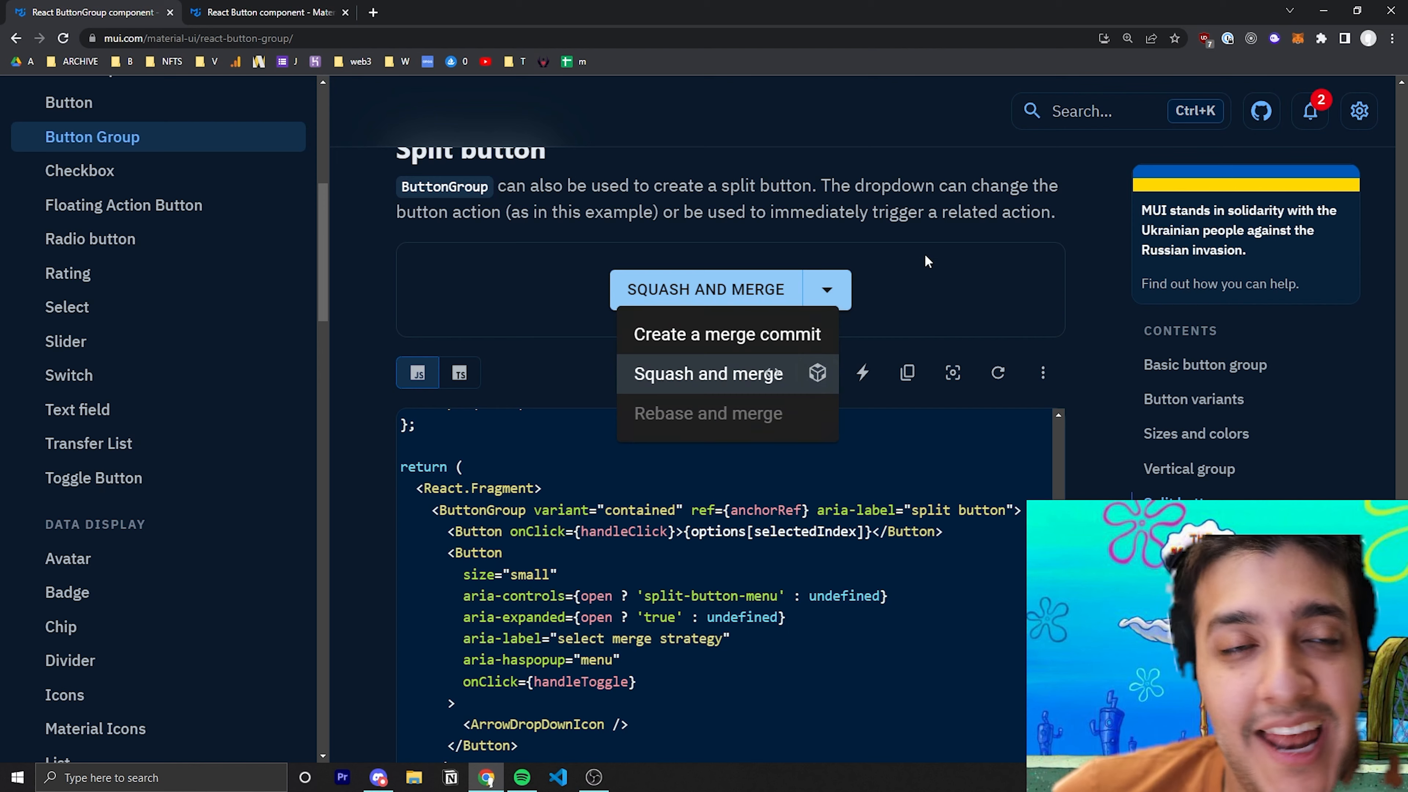
scroll("down", 3)
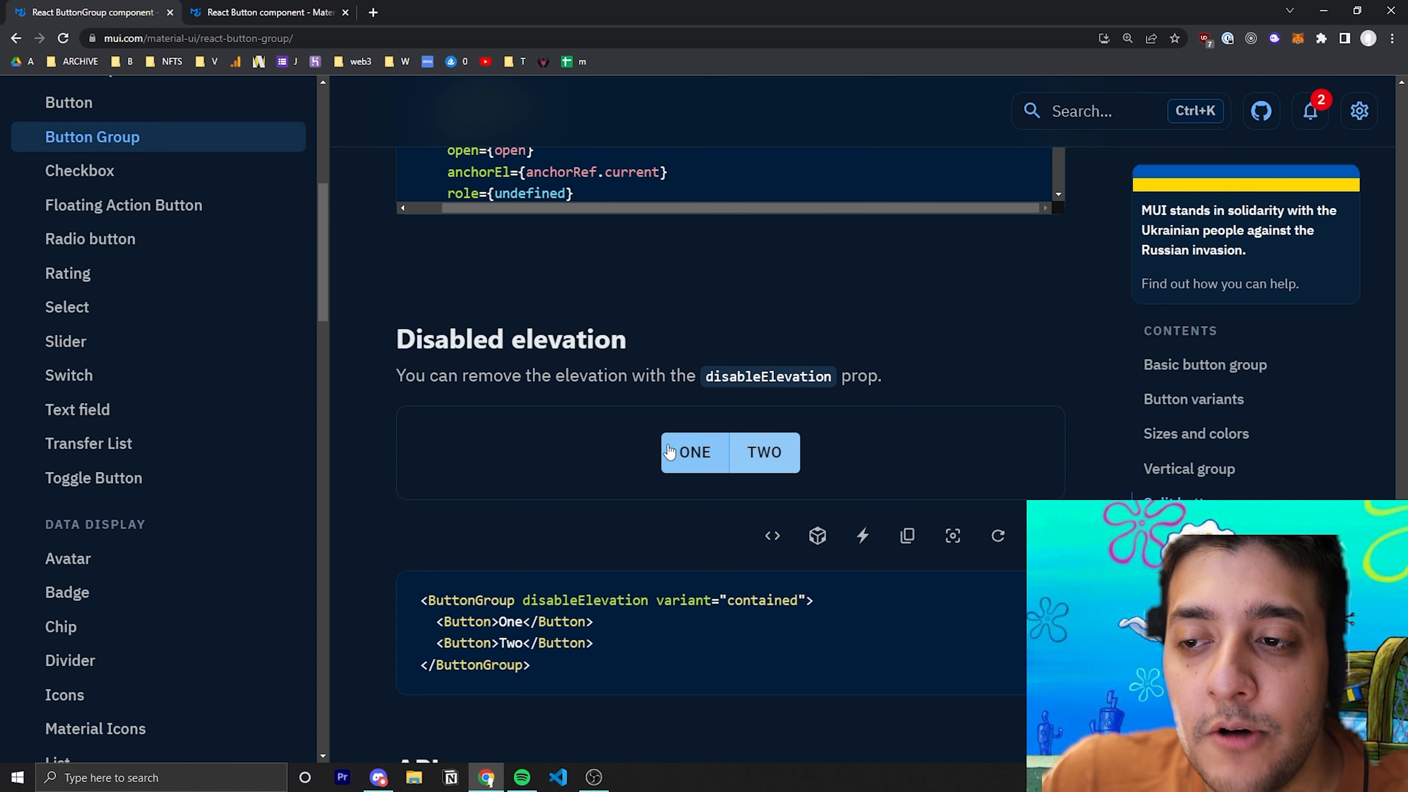
mouse_move(701, 441)
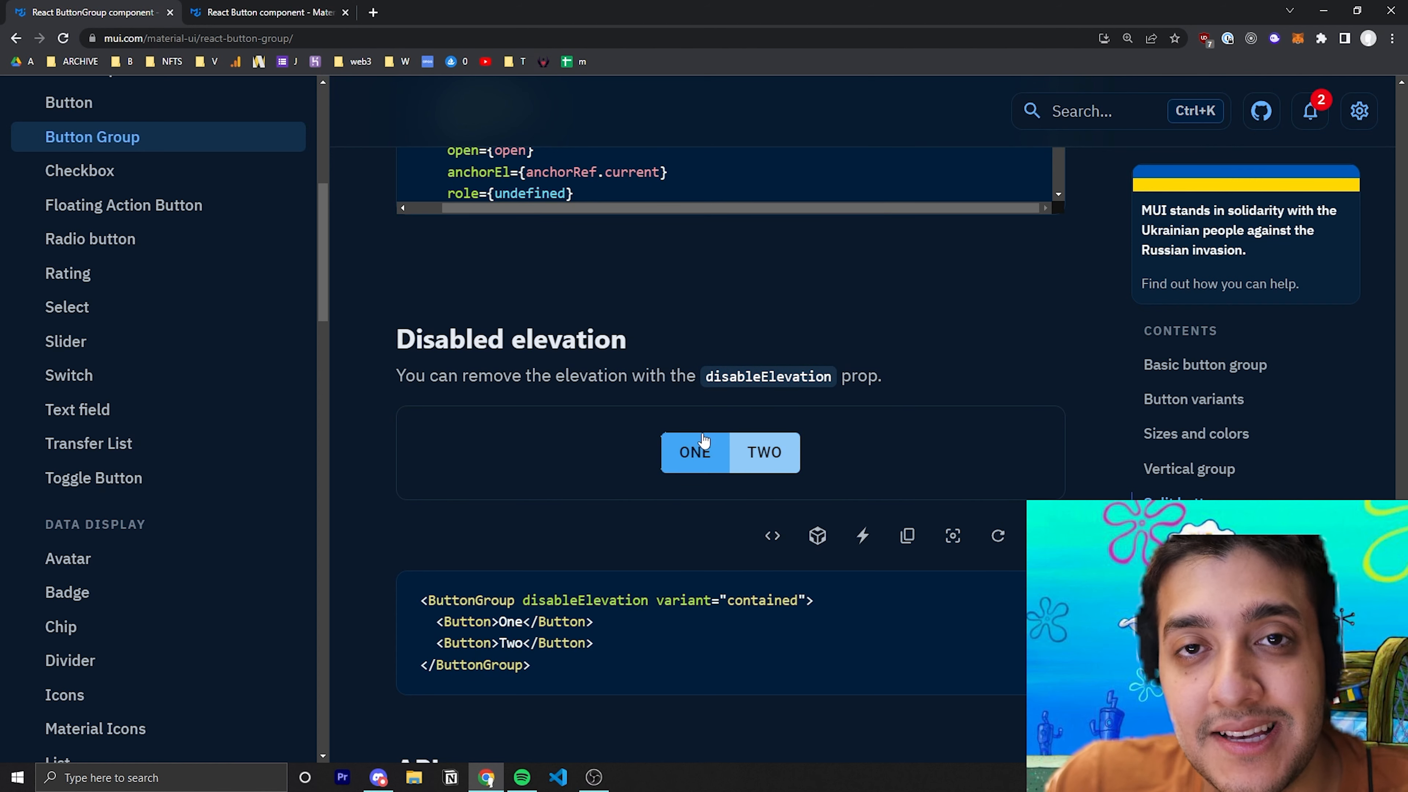
Scroll to the Disabled elevation example with its ONE and TWO buttons
scroll("down", 3)
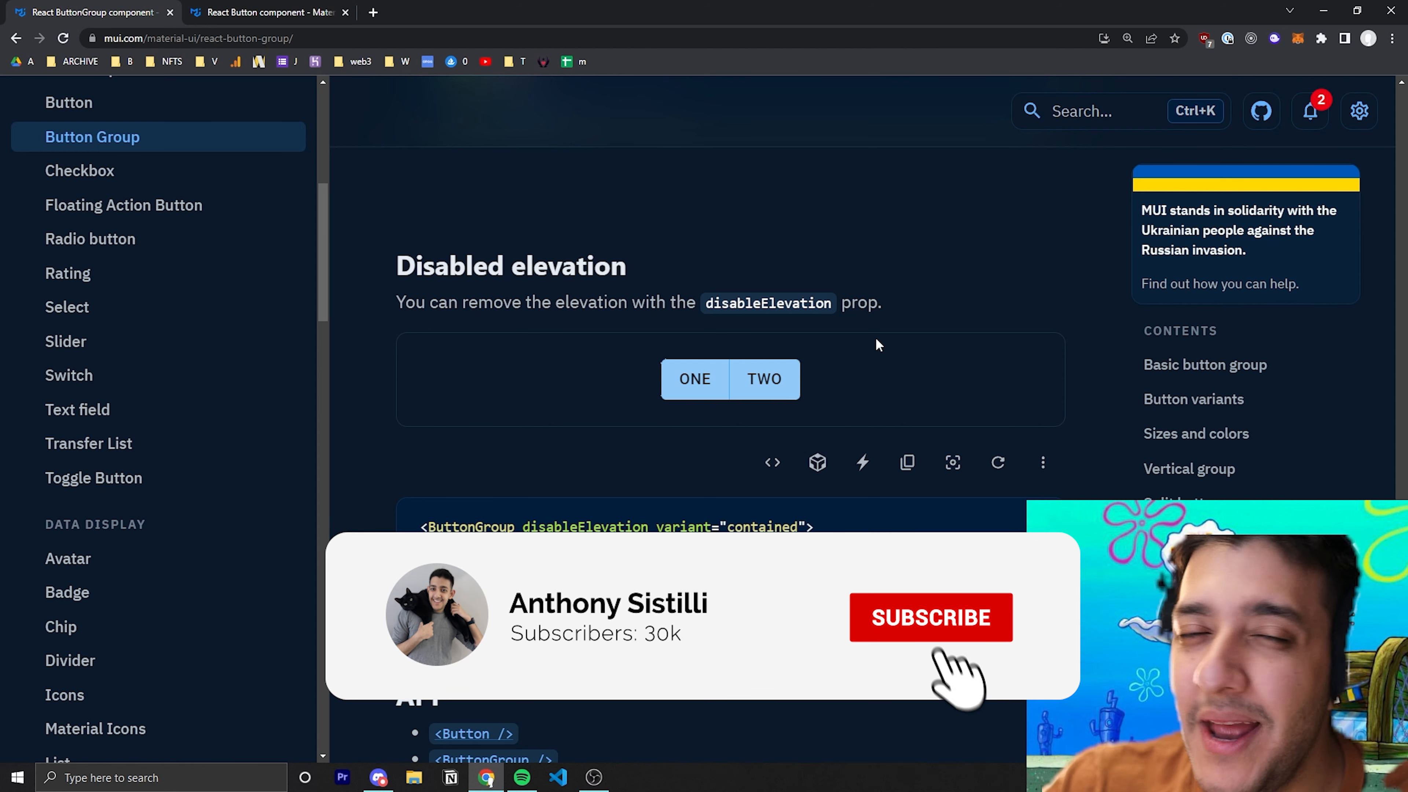
left_click(930, 618)
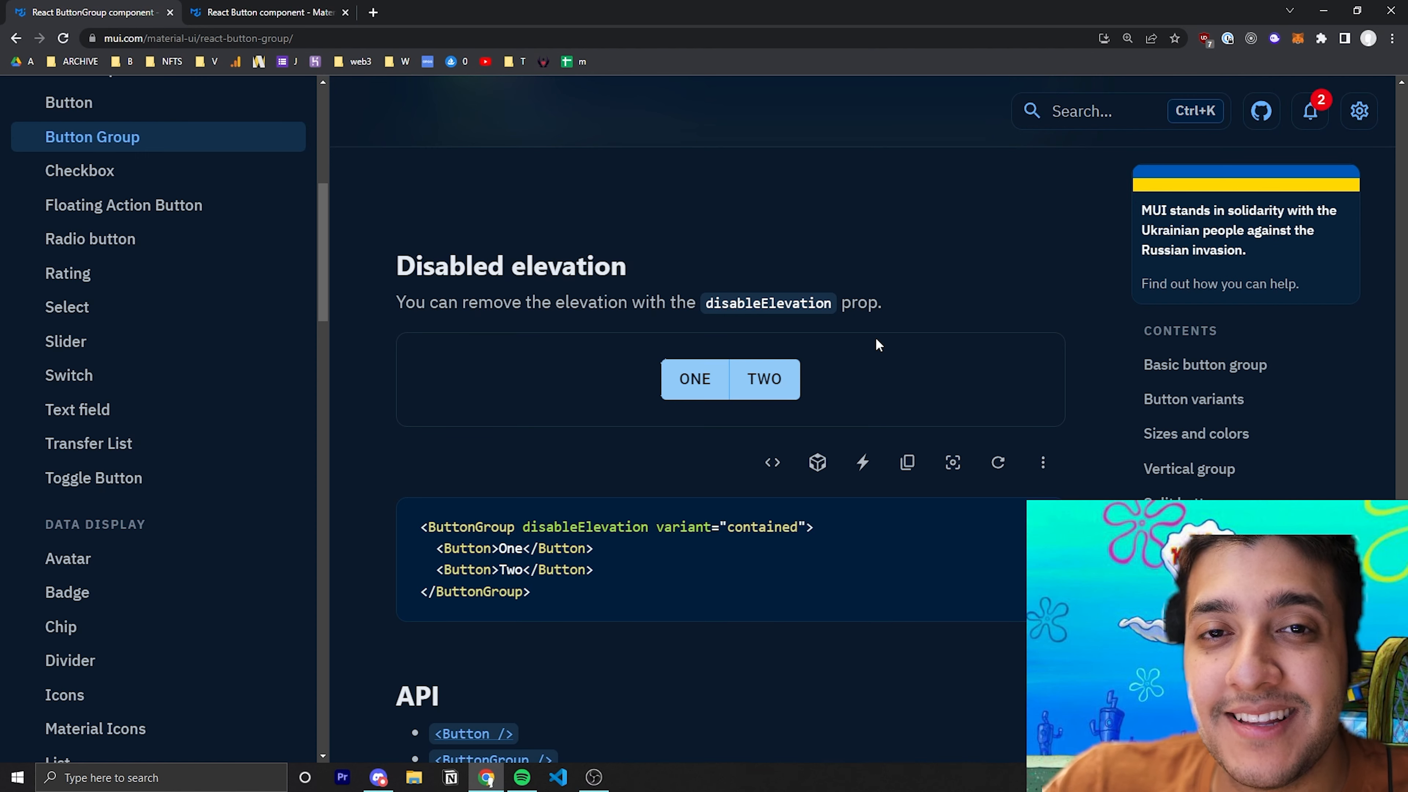
mouse_move(889, 346)
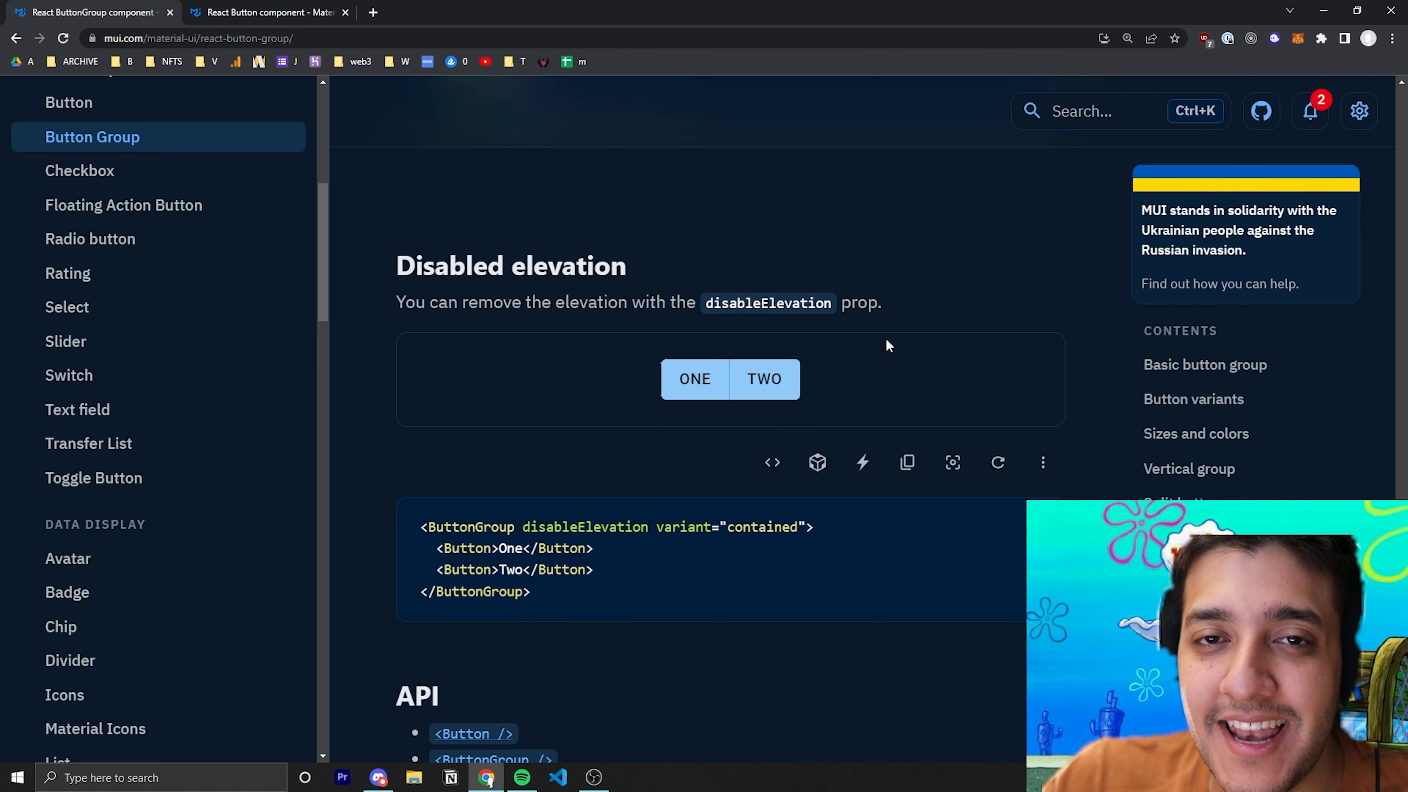